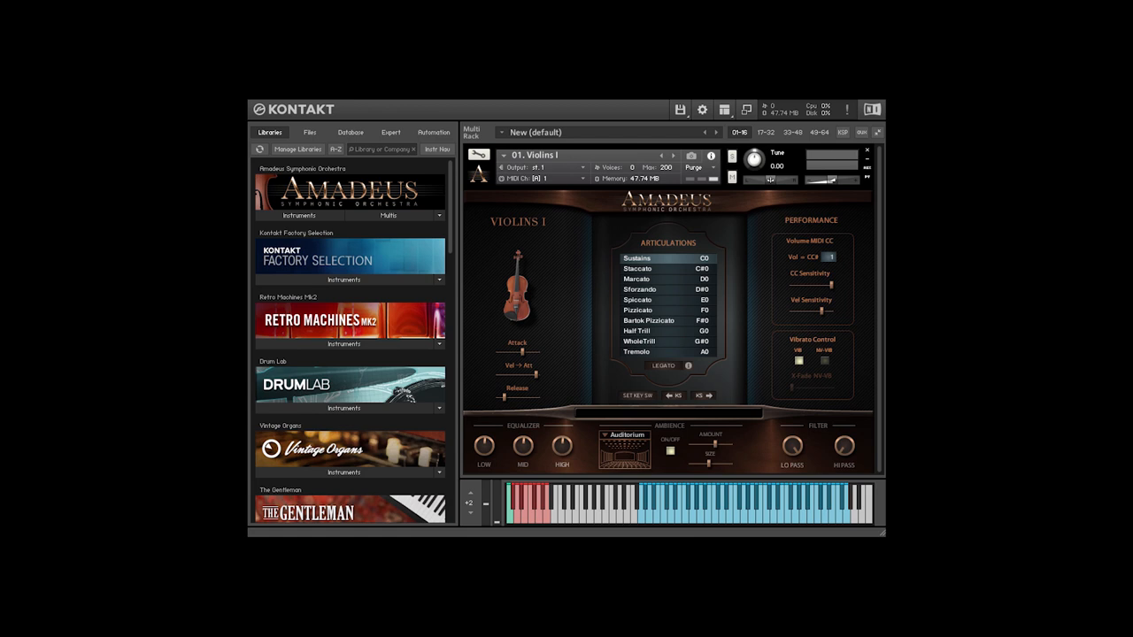
- Expand the Amadeus string instrument list and load Violins I
left_click(301, 216)
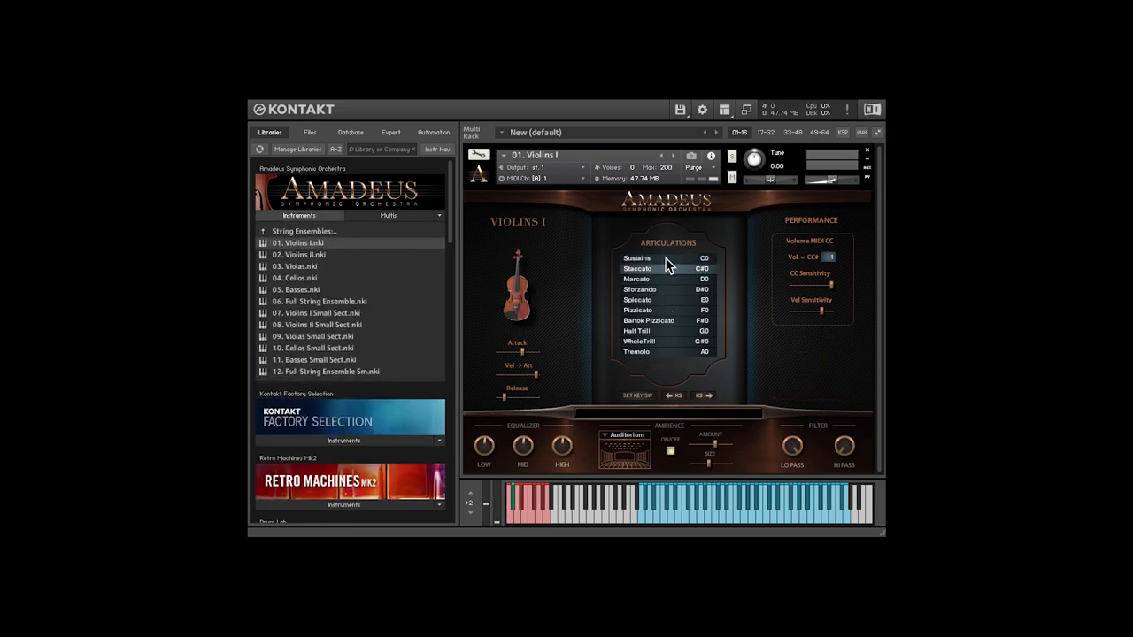
left_click(637, 259)
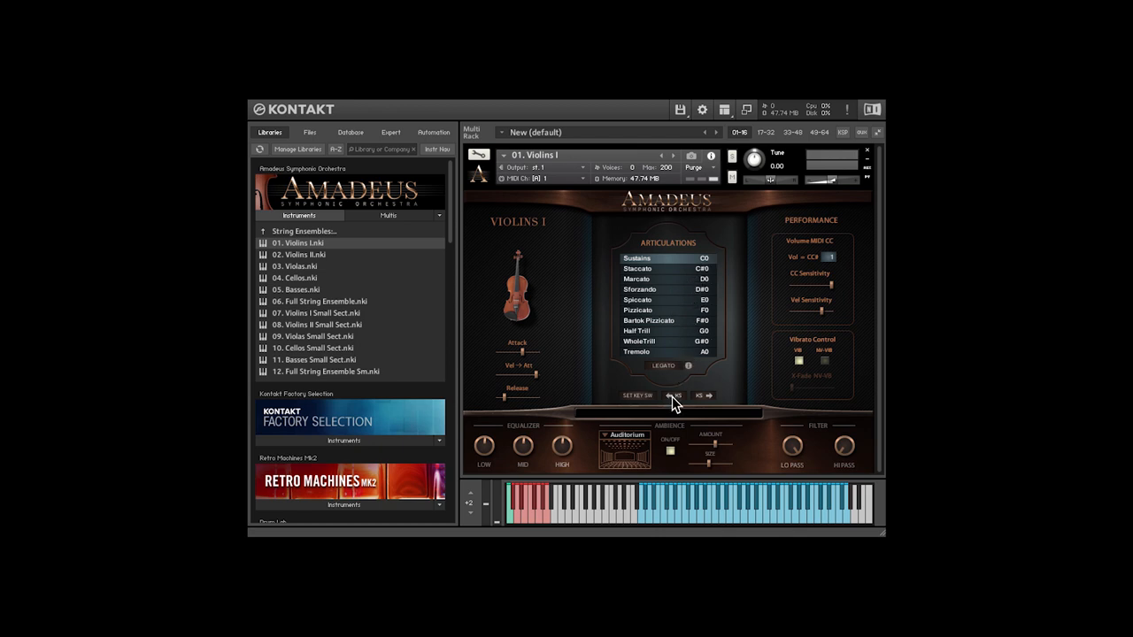
left_click(708, 396)
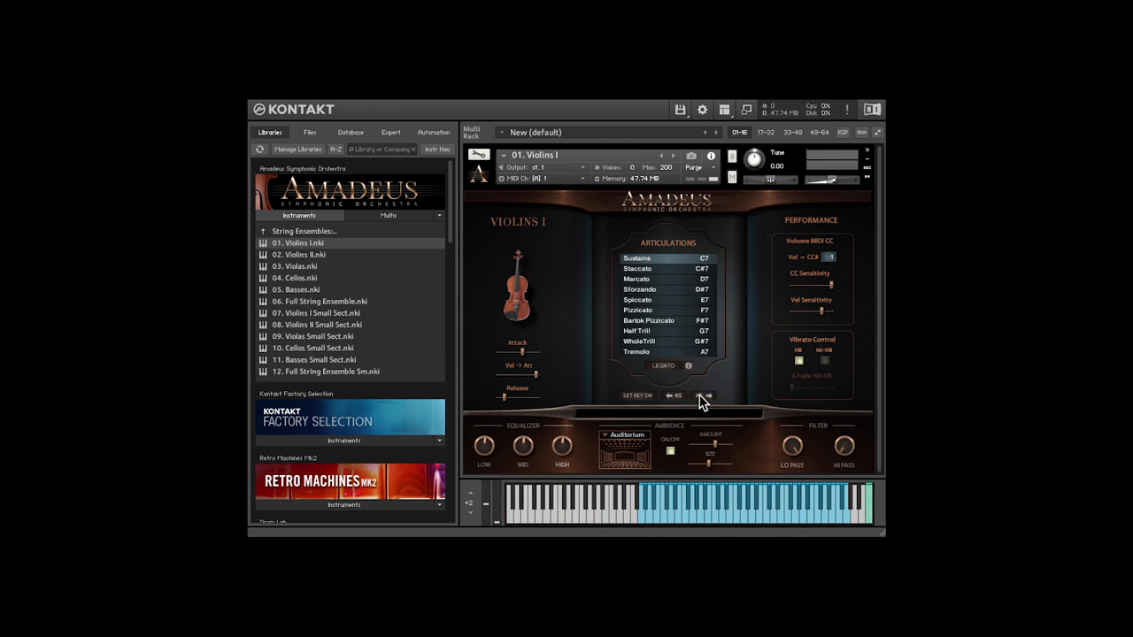
left_click(673, 396)
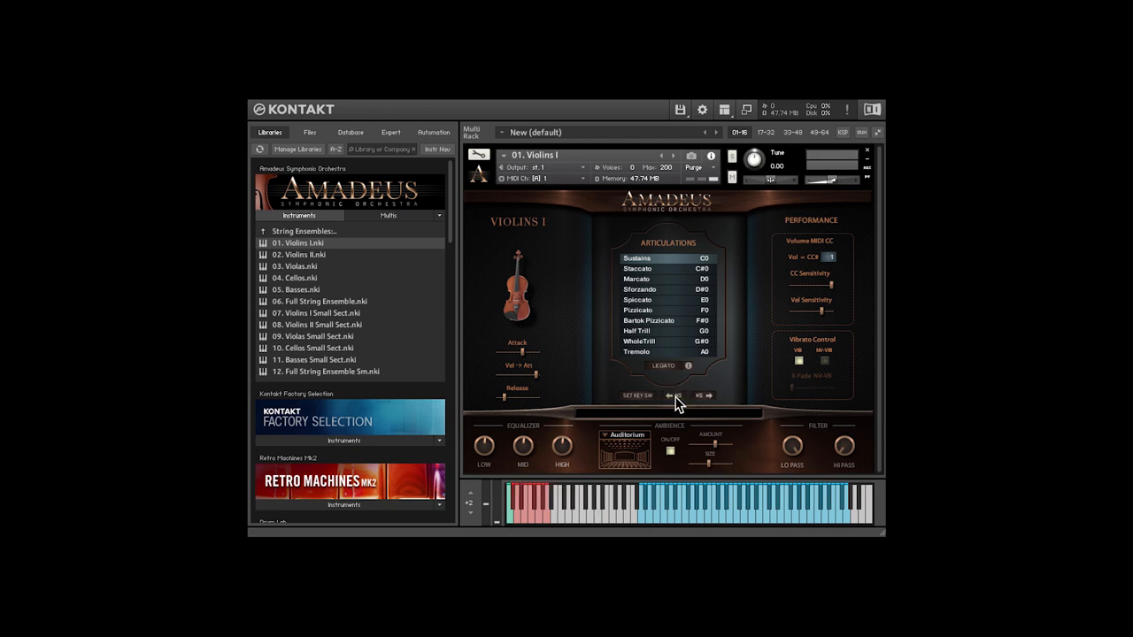
mouse_move(677, 399)
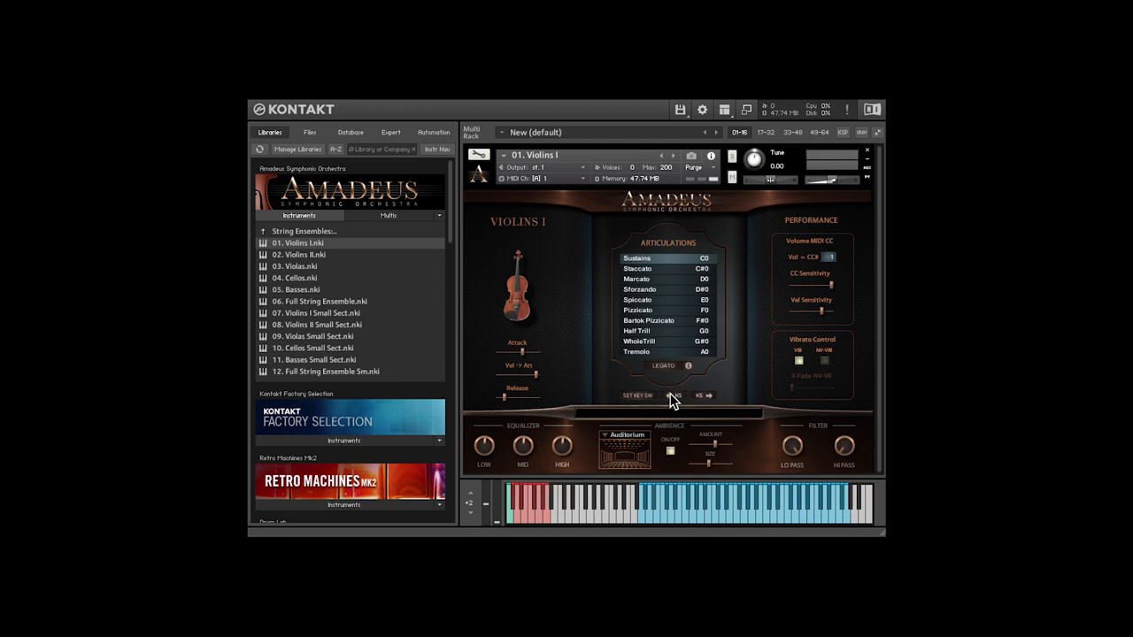
mouse_move(545, 363)
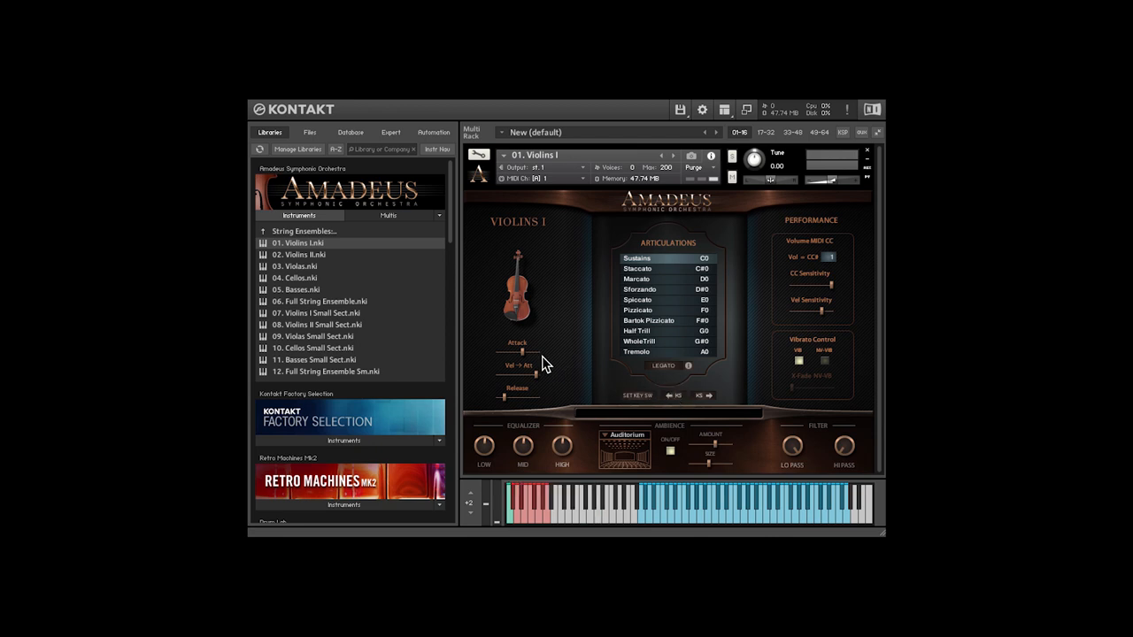
mouse_move(542, 409)
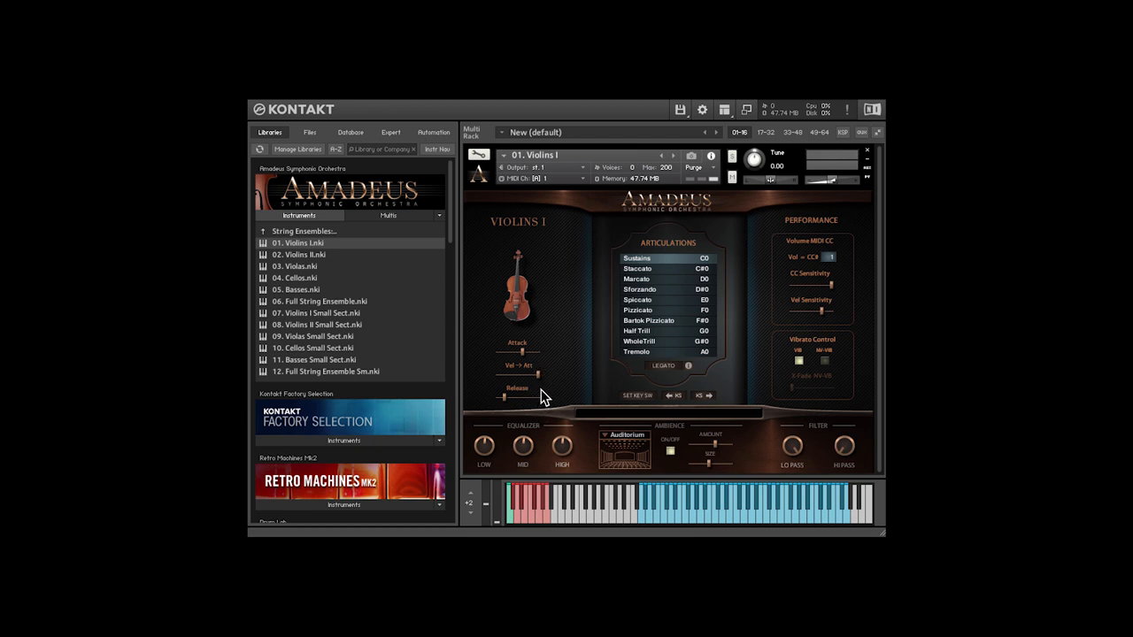
mouse_move(565, 378)
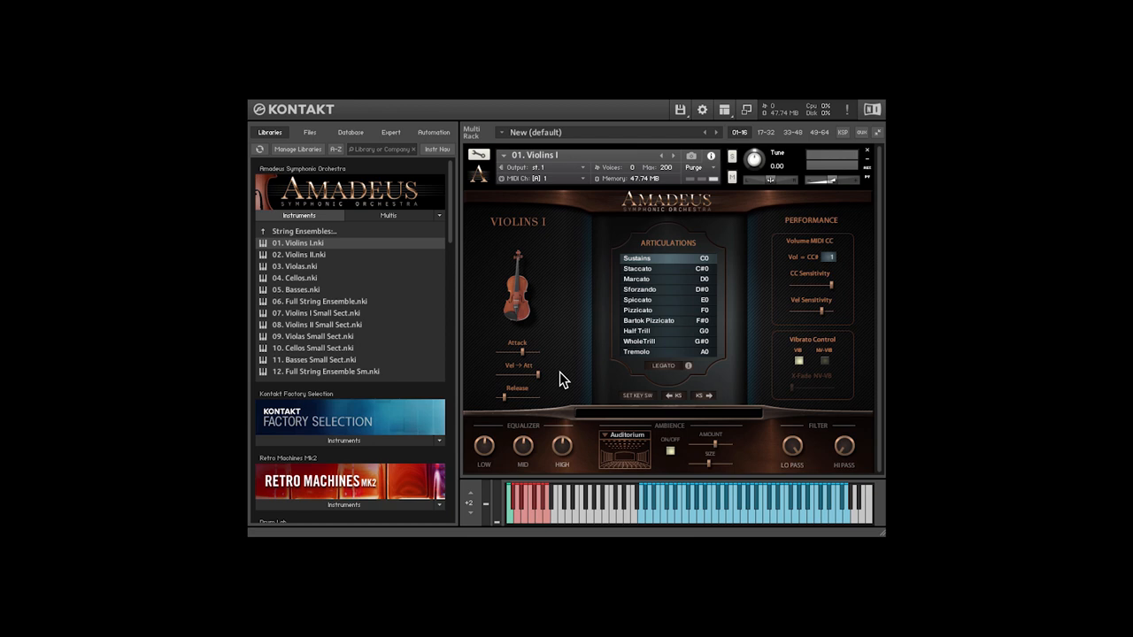
mouse_move(708, 337)
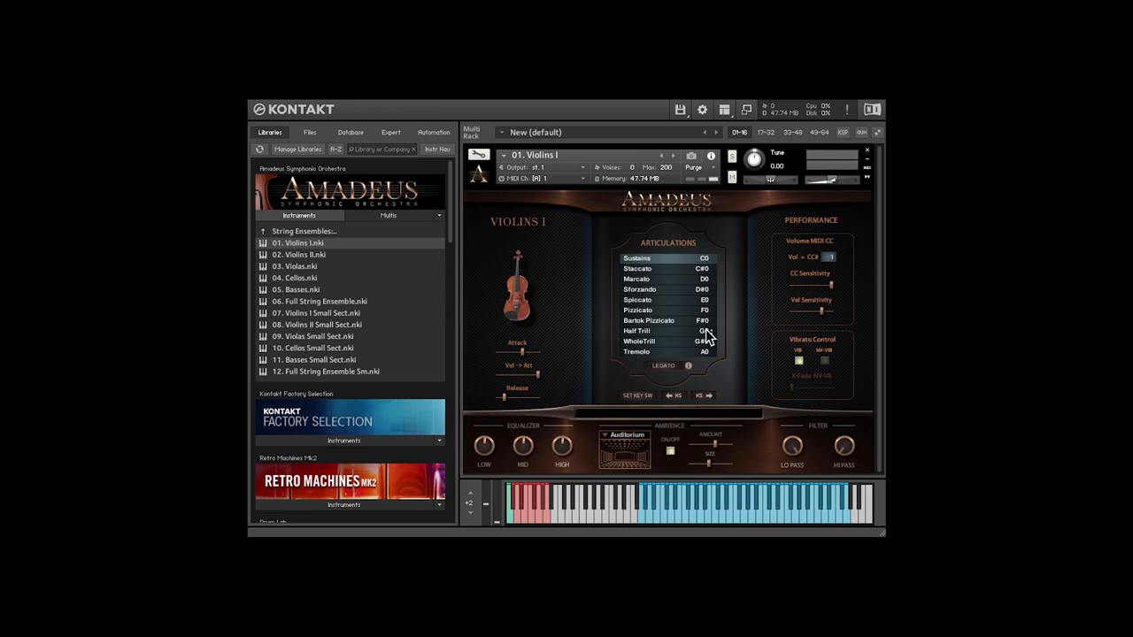
mouse_move(859, 283)
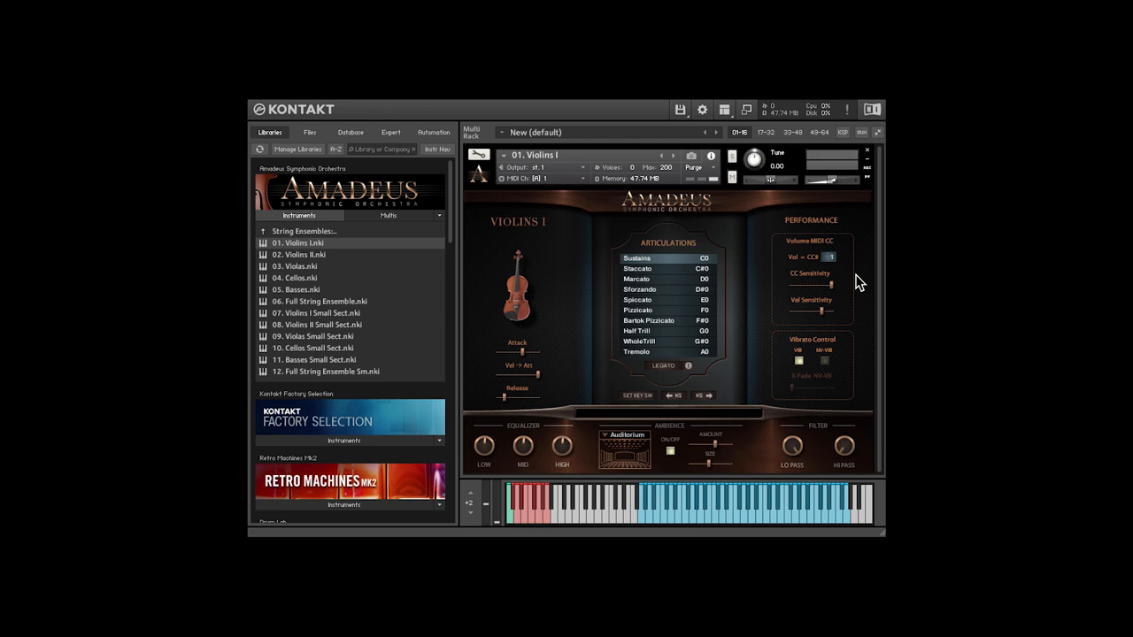
mouse_move(853, 284)
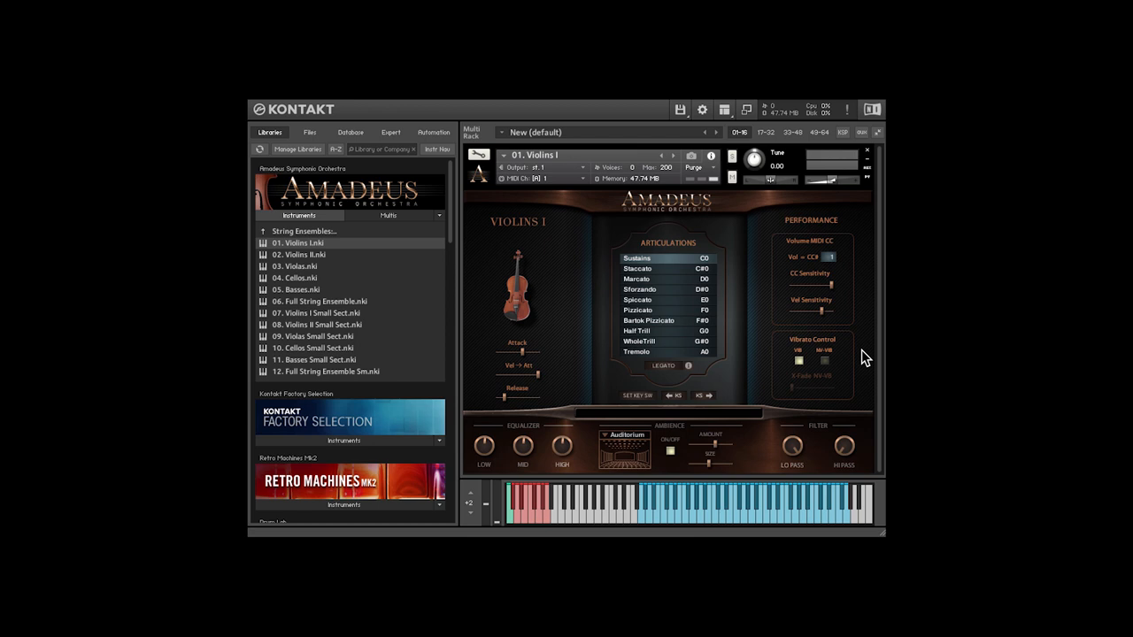
mouse_move(800, 367)
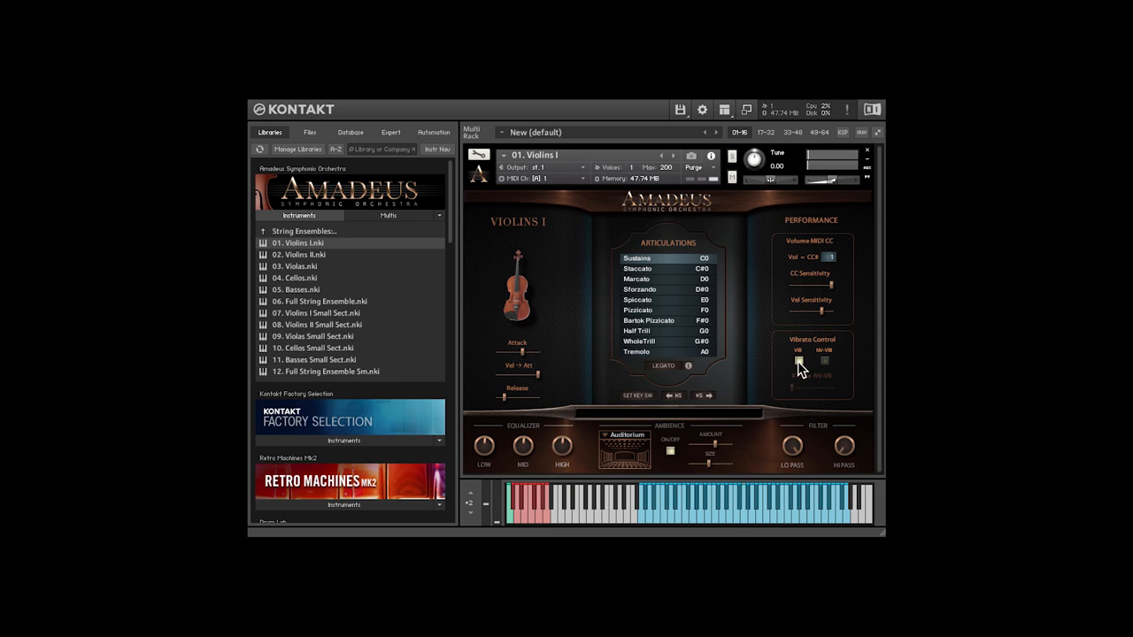
- Switch Violins I vibrato control to X-Fade Vel mode
left_click(797, 361)
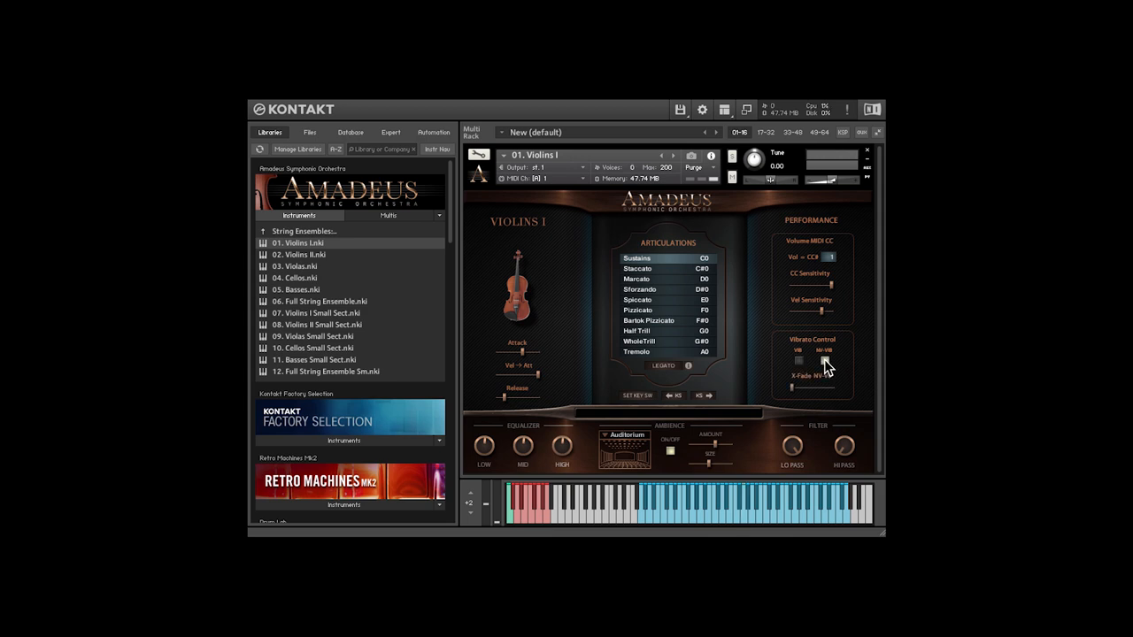
left_click(825, 361)
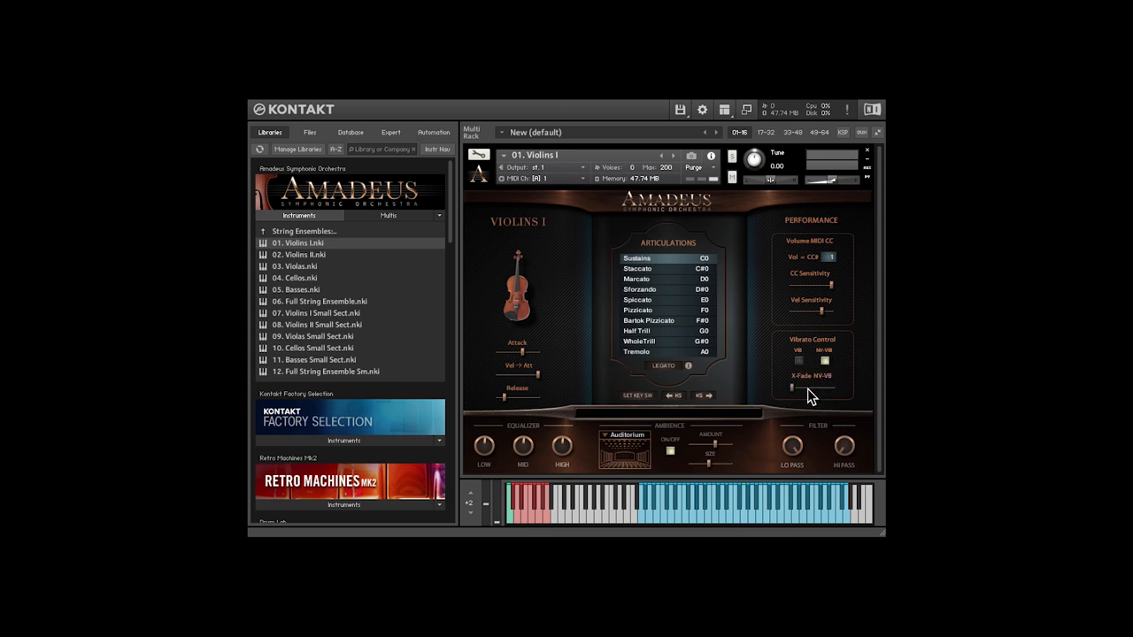
mouse_move(811, 404)
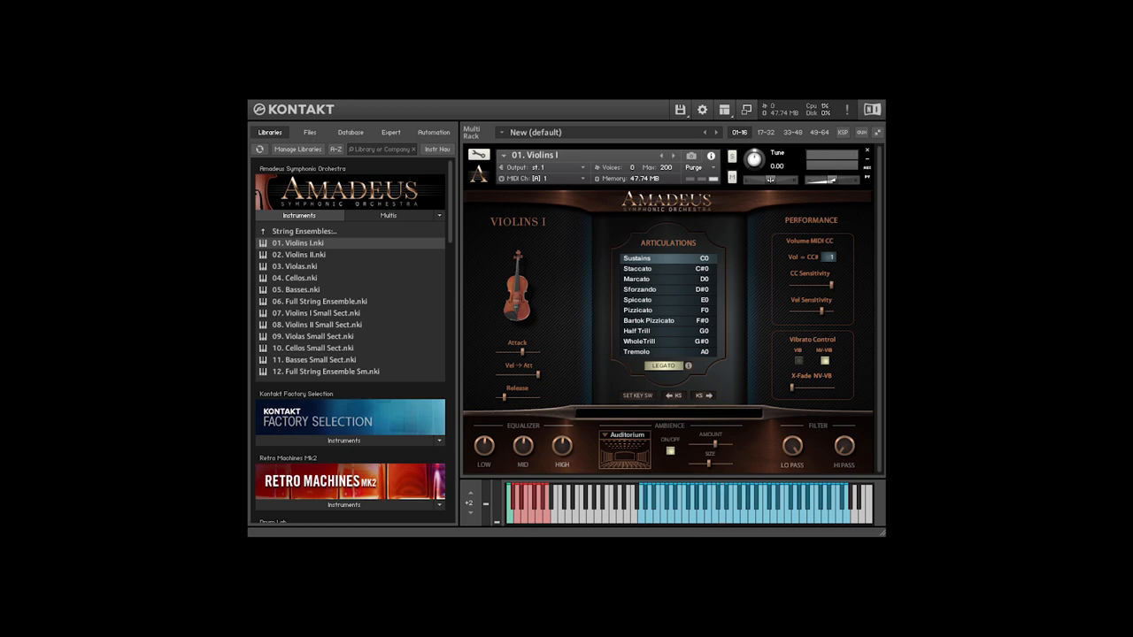
- Show the Legato Control settings for Violins I in the Performance panel
left_click(662, 364)
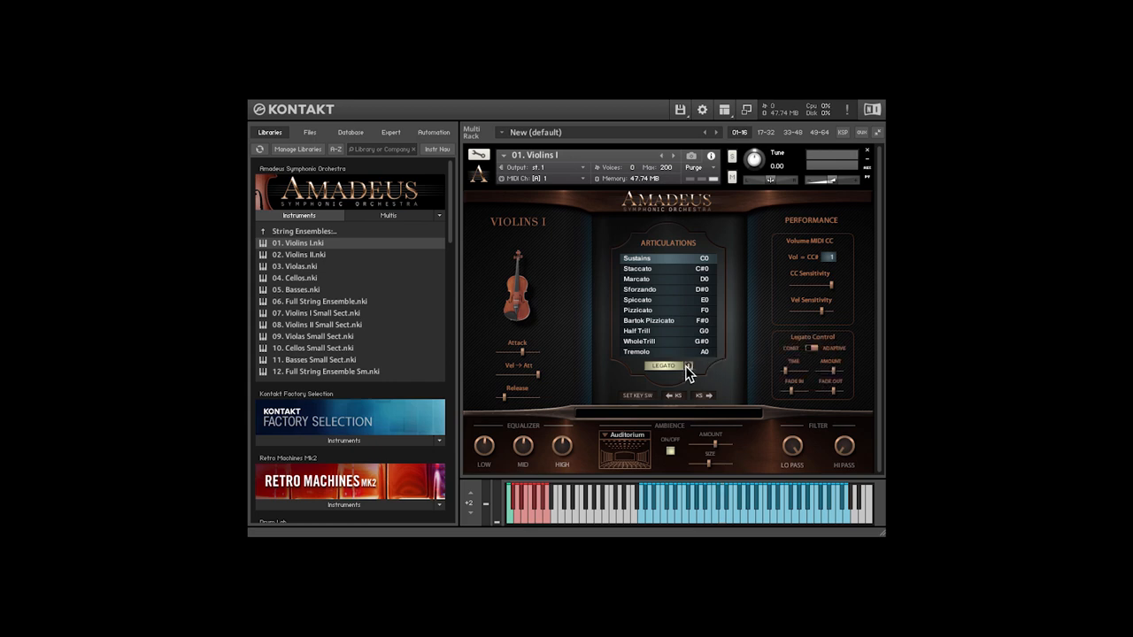
mouse_move(815, 269)
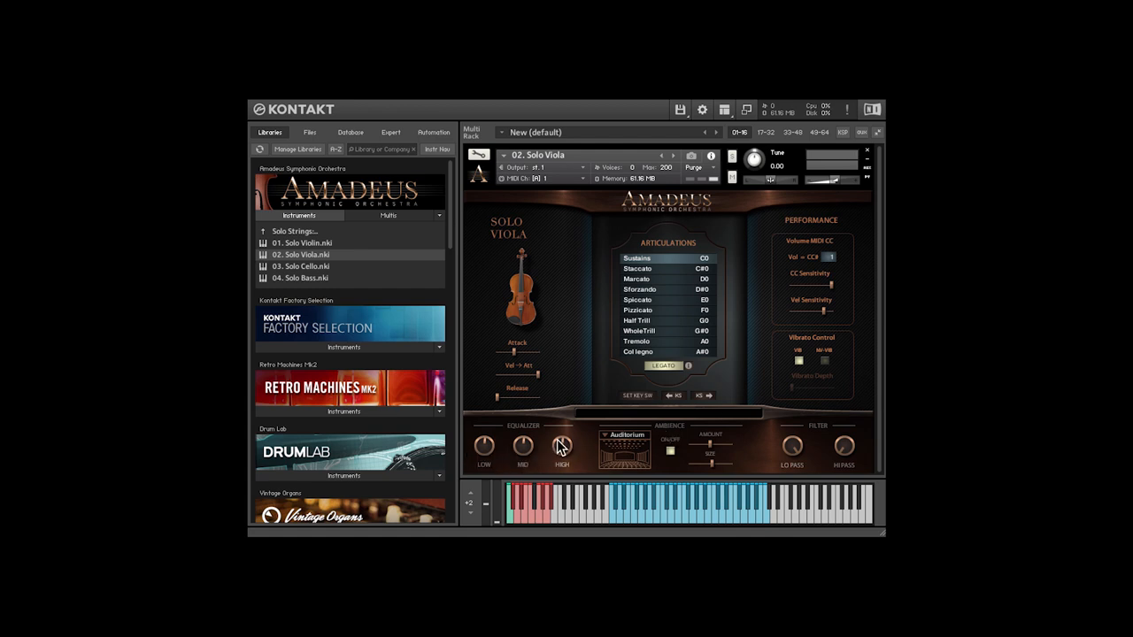
mouse_move(793, 456)
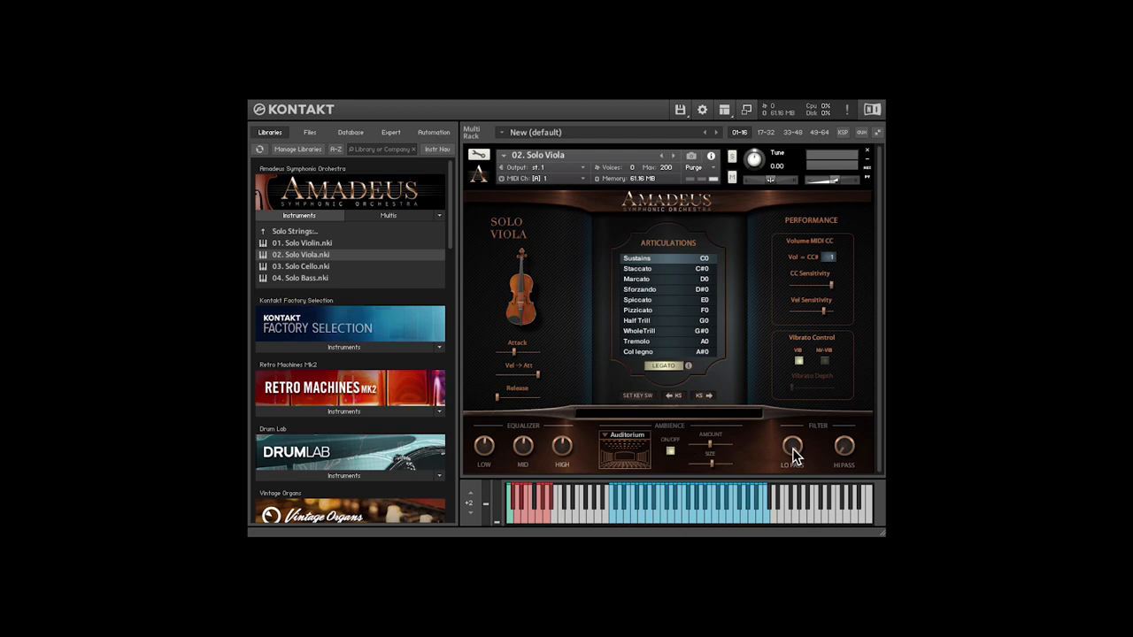
mouse_move(793, 446)
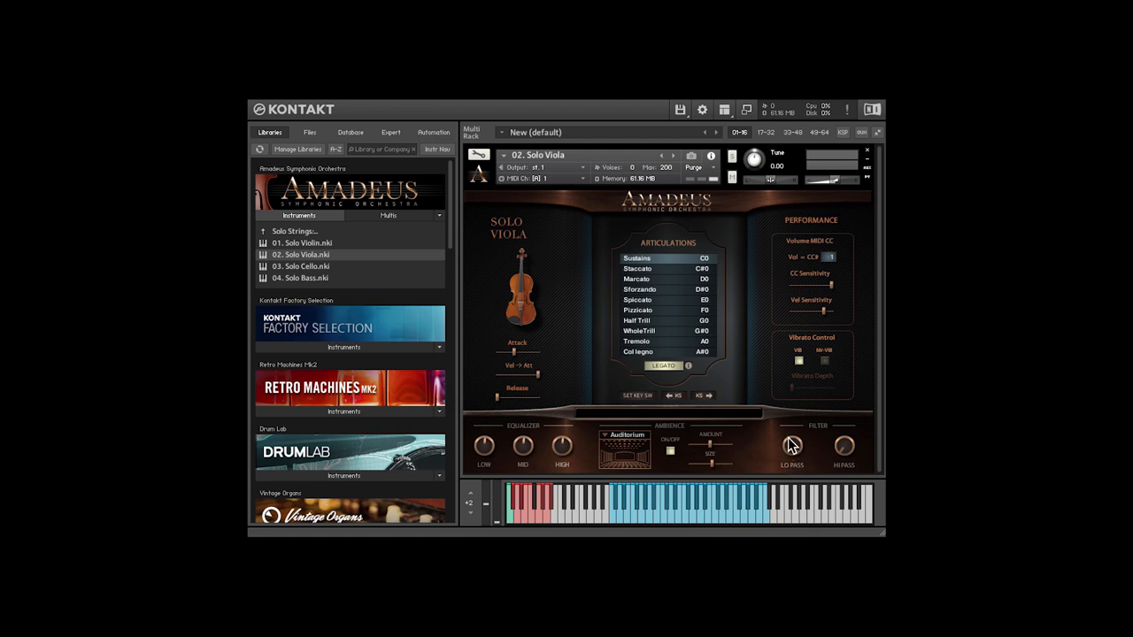
mouse_move(778, 446)
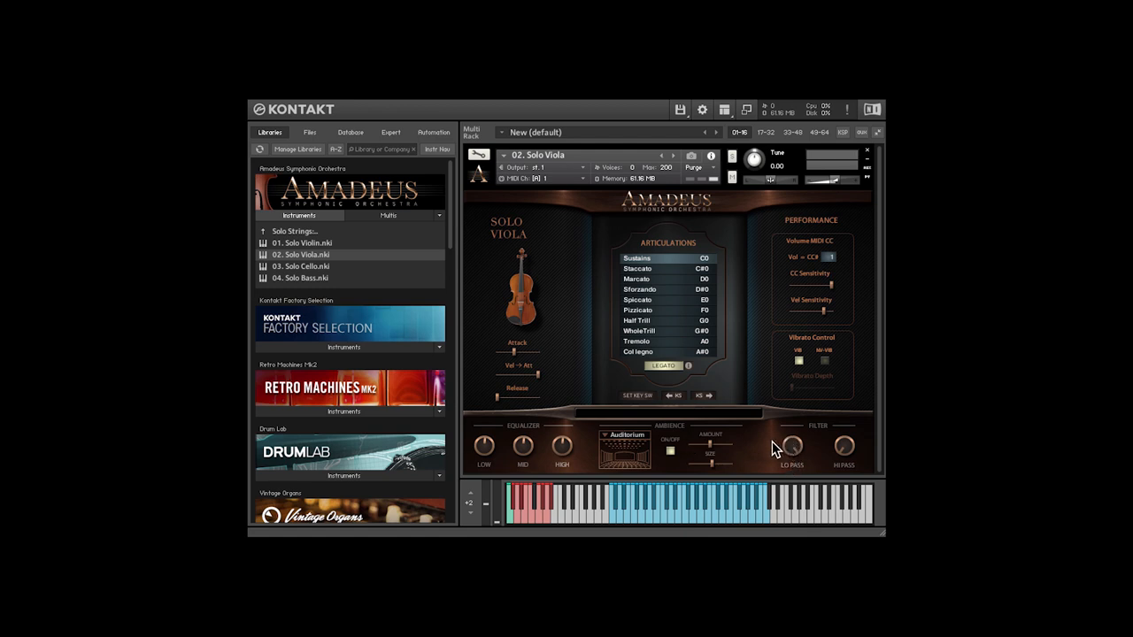
mouse_move(639, 443)
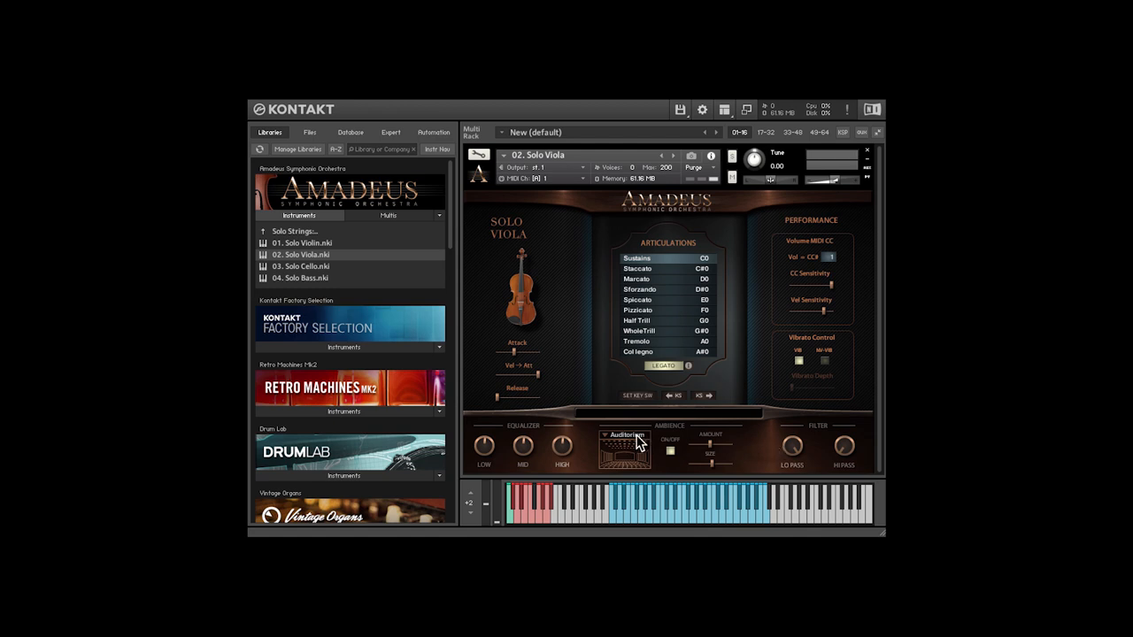
- Load 02. Solo Viola.nki from the Amadeus Solo Strings list
left_click(626, 434)
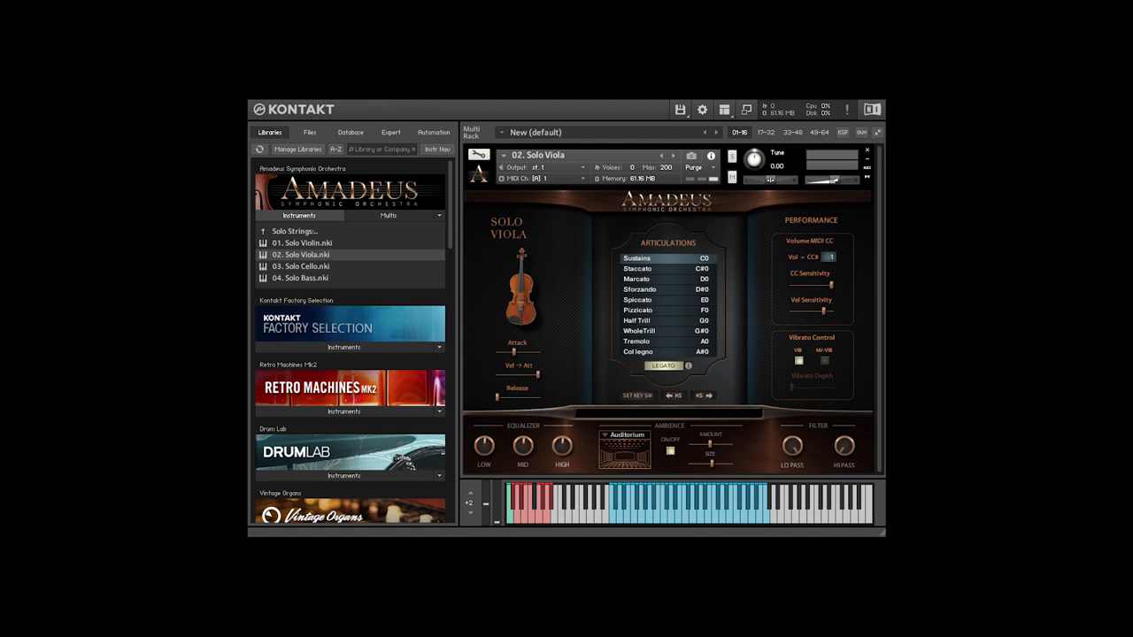
- Remove the Solo Viola patch, leaving the rack empty
left_click(868, 151)
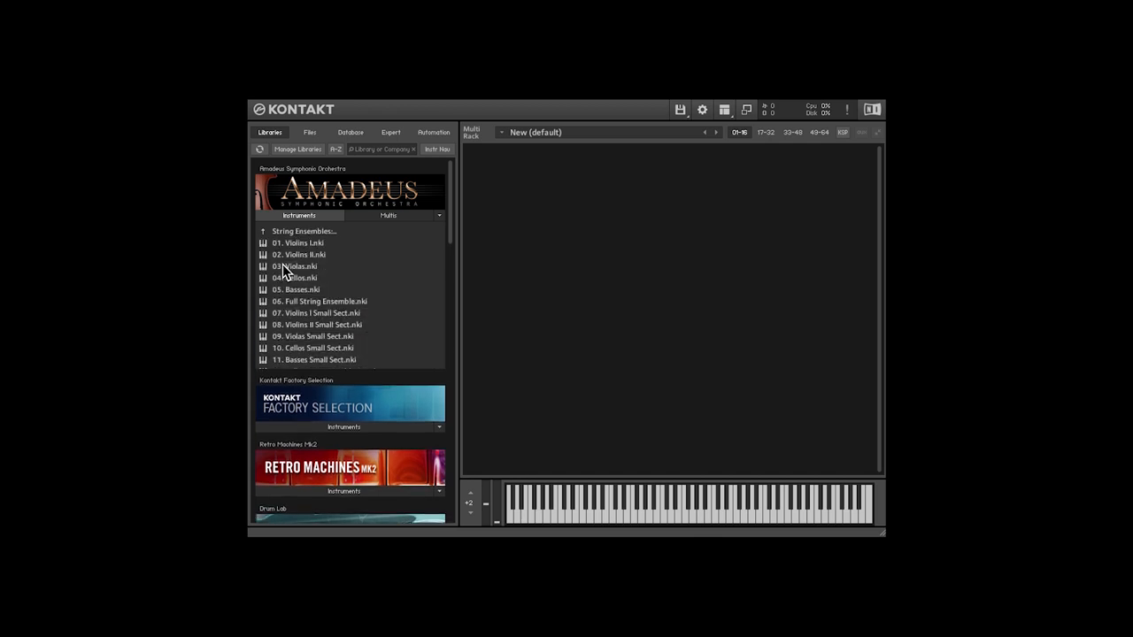
double_click(319, 301)
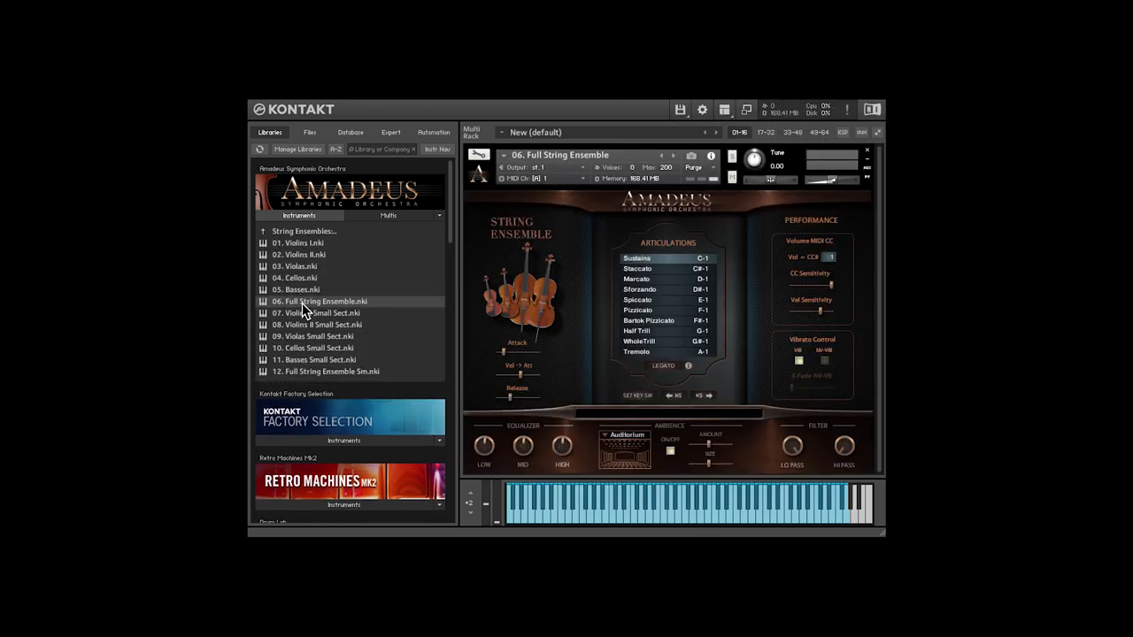
mouse_move(823, 365)
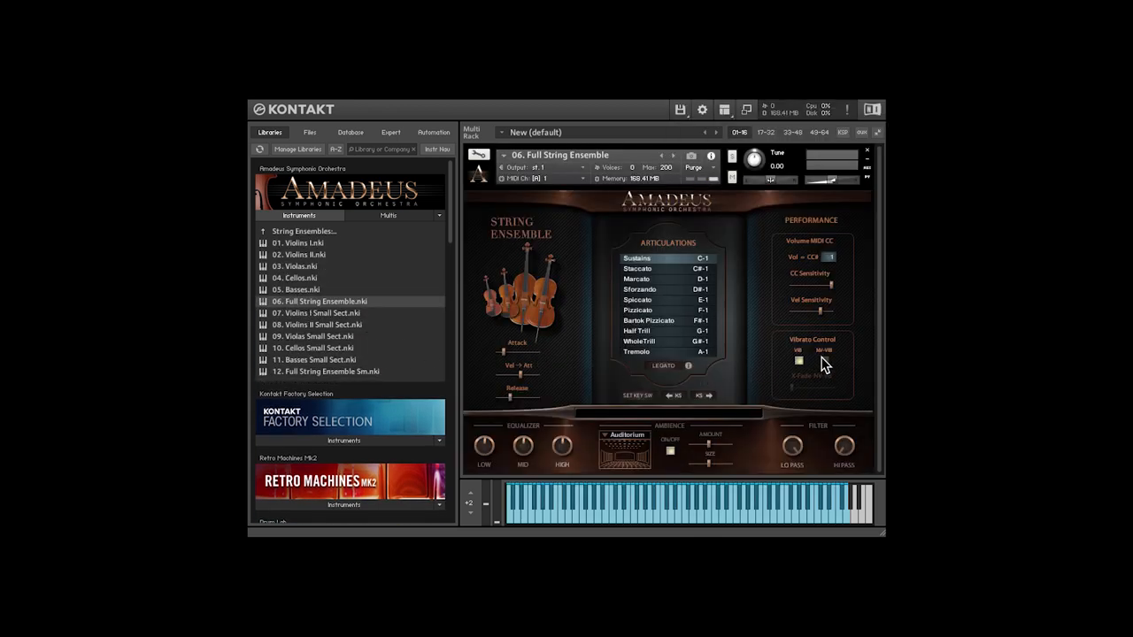
left_click(825, 361)
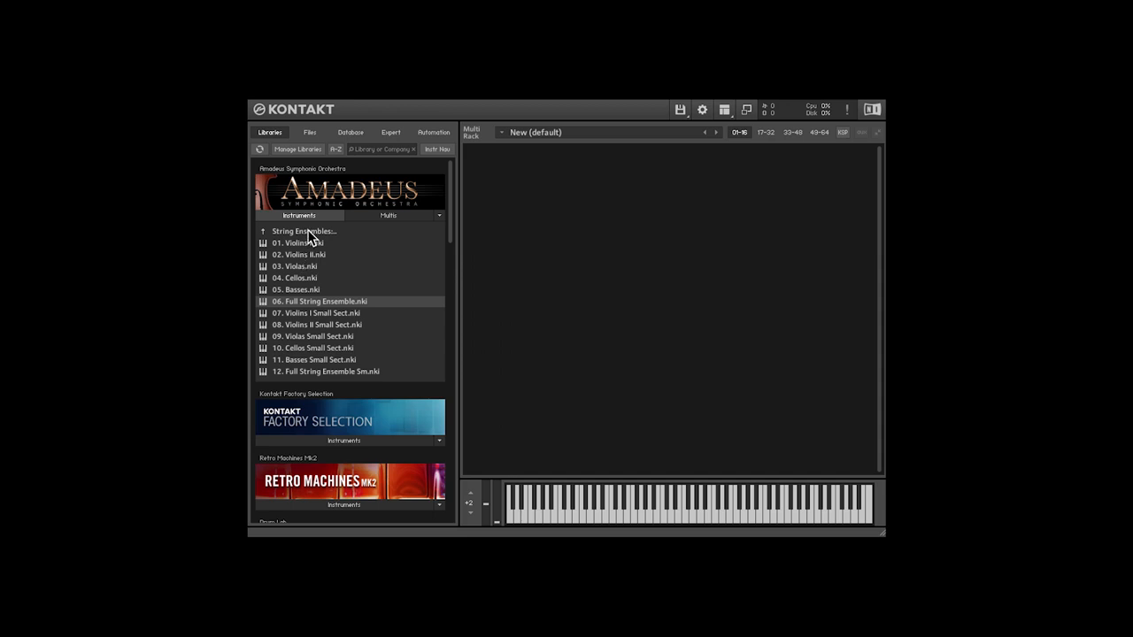
- Enter Brass Ensembles, load French Horn and change its dynamics control mode
left_click(305, 230)
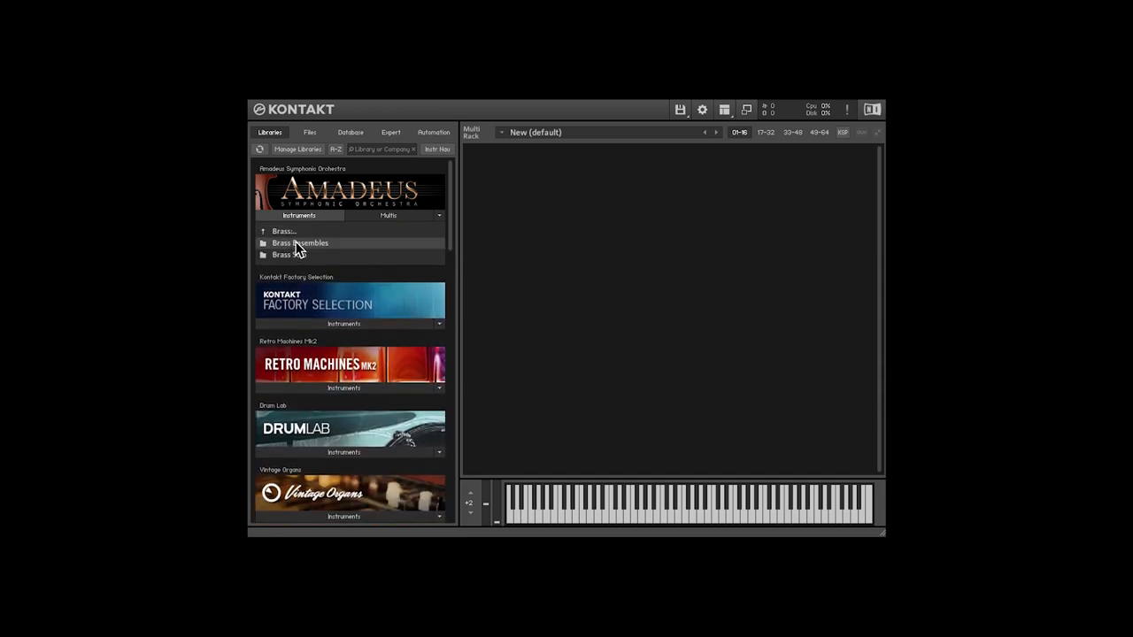
double_click(301, 242)
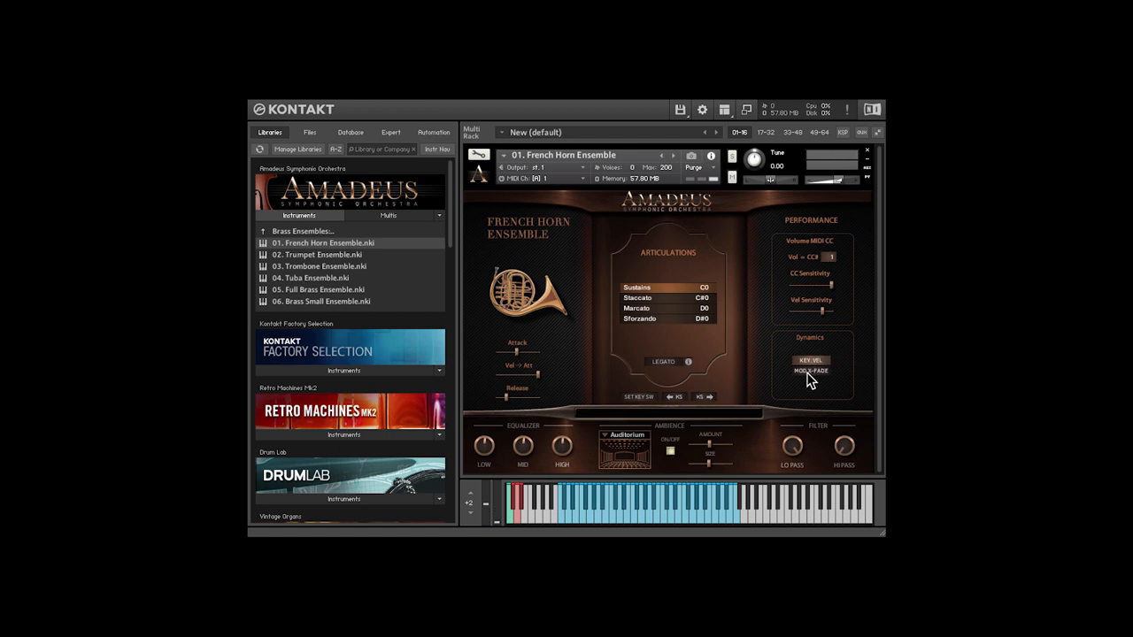
left_click(811, 370)
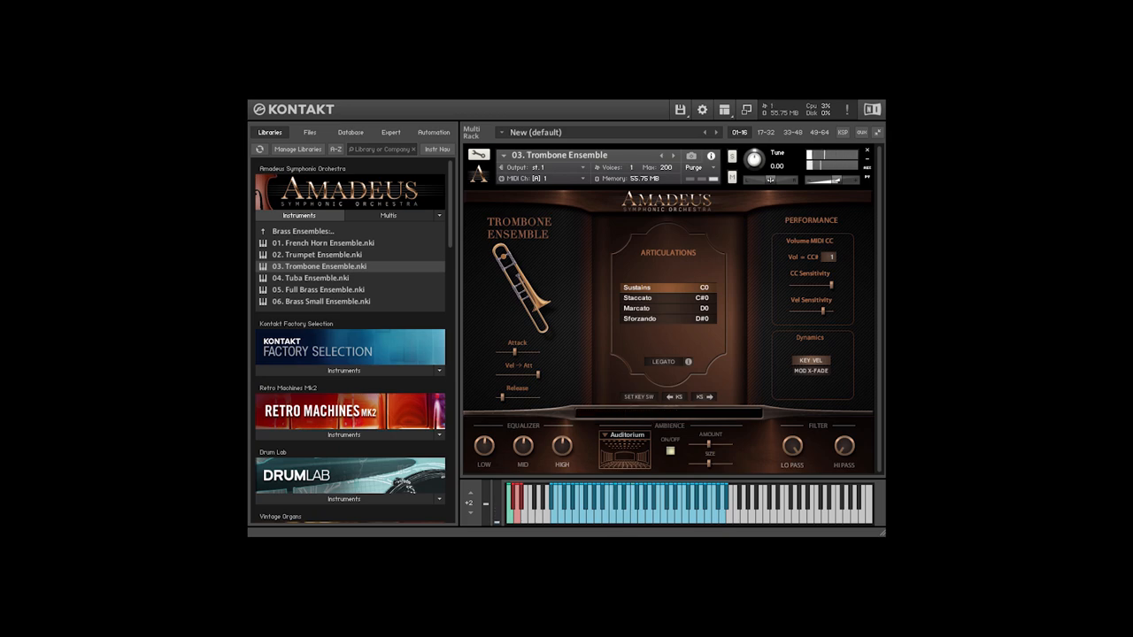
- Load the Tuba Ensemble patch, then open the Brass Solo folder
double_click(312, 276)
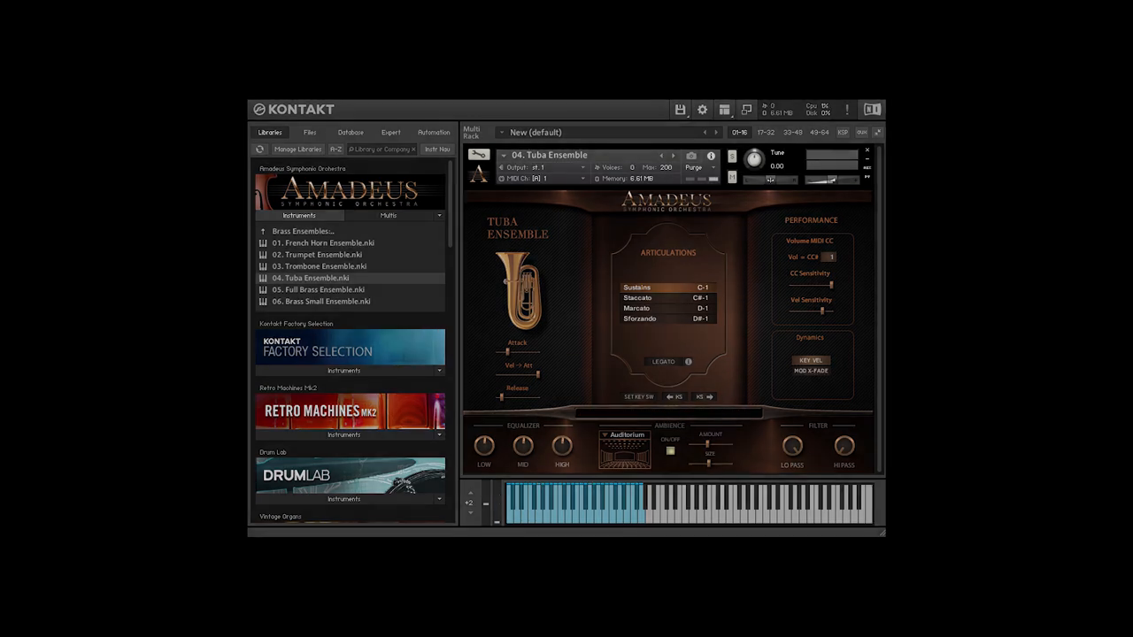
double_click(319, 291)
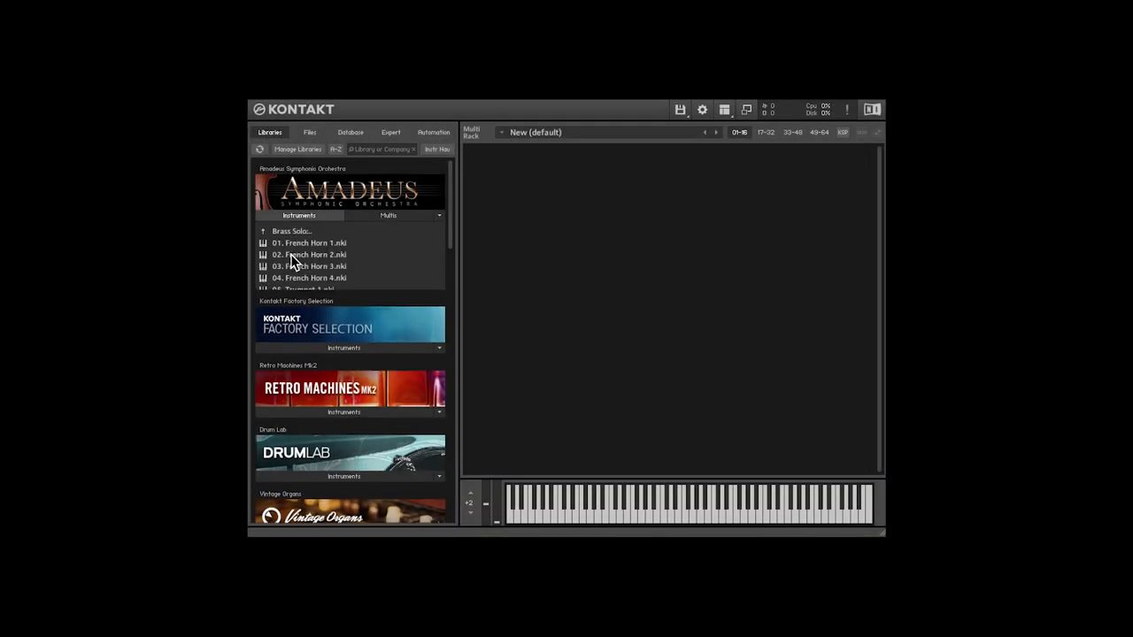
double_click(308, 242)
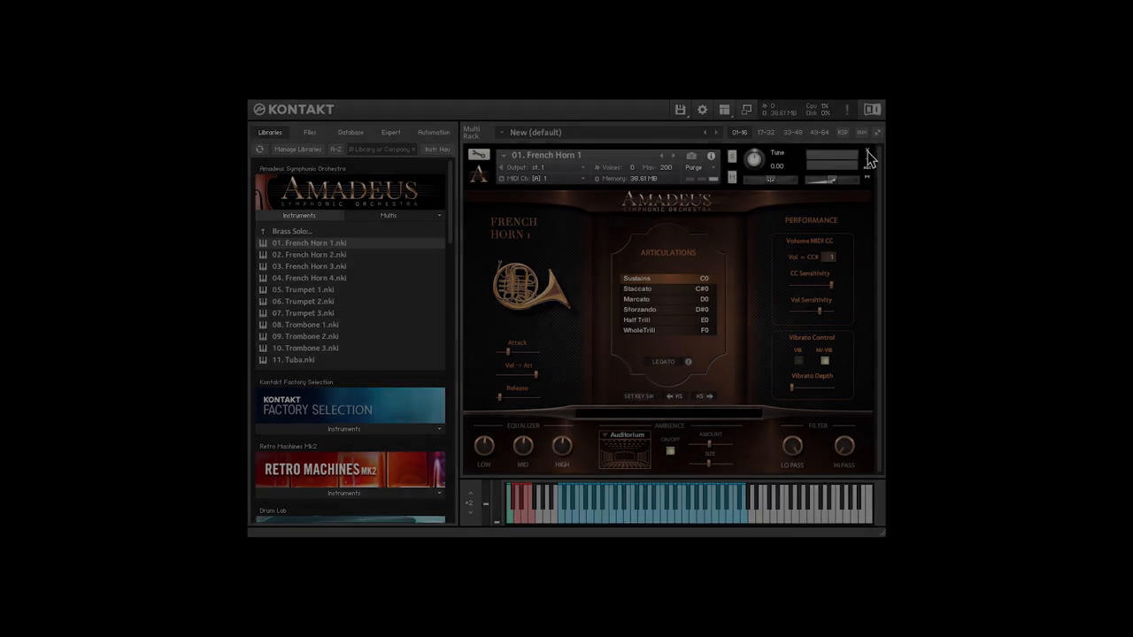
double_click(310, 290)
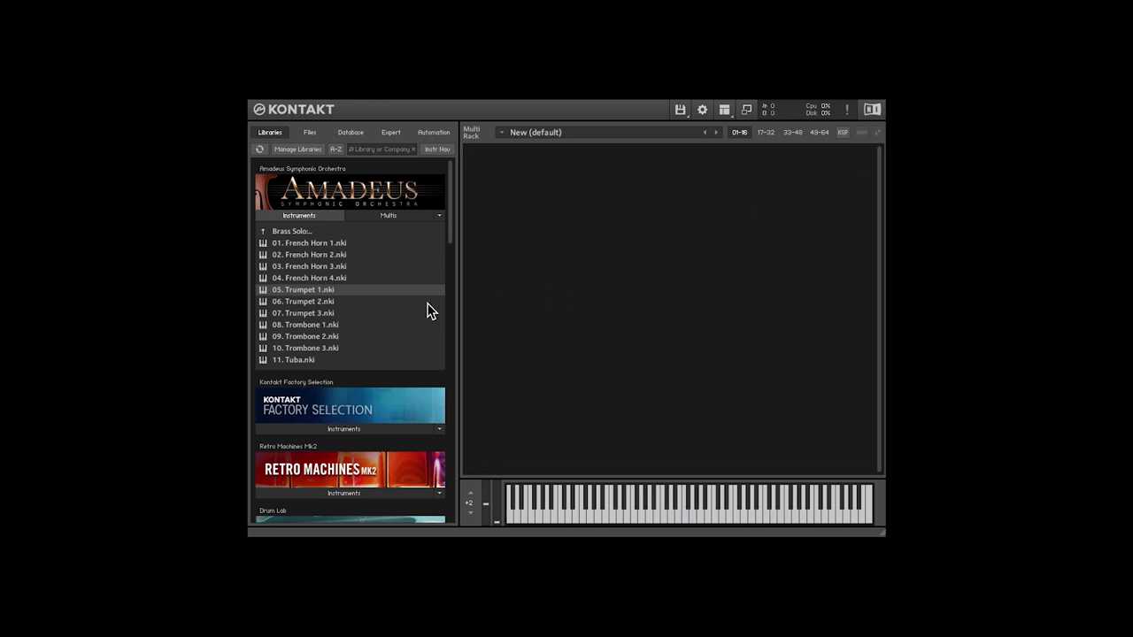
double_click(305, 324)
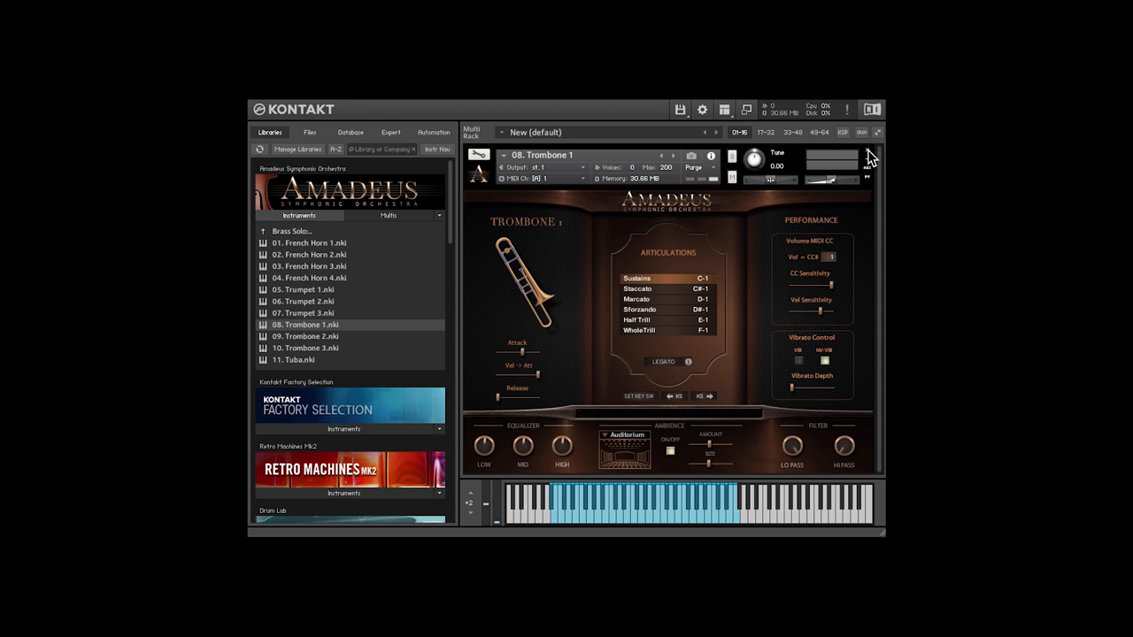
left_click(869, 154)
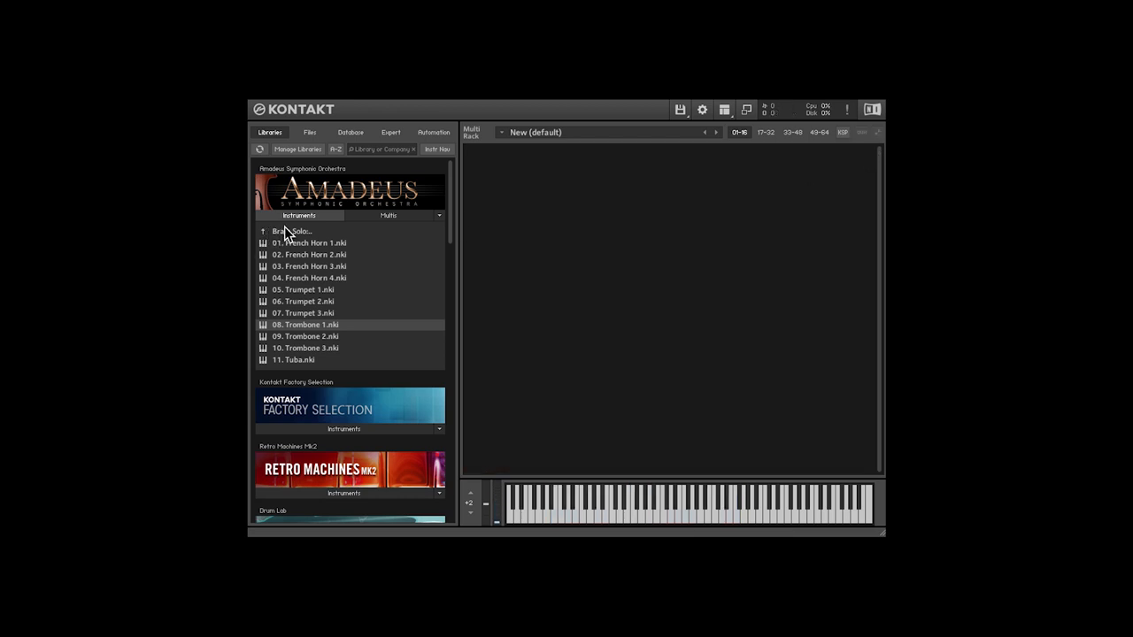
- Go up to Woodwinds Solo and load Flute I
left_click(292, 230)
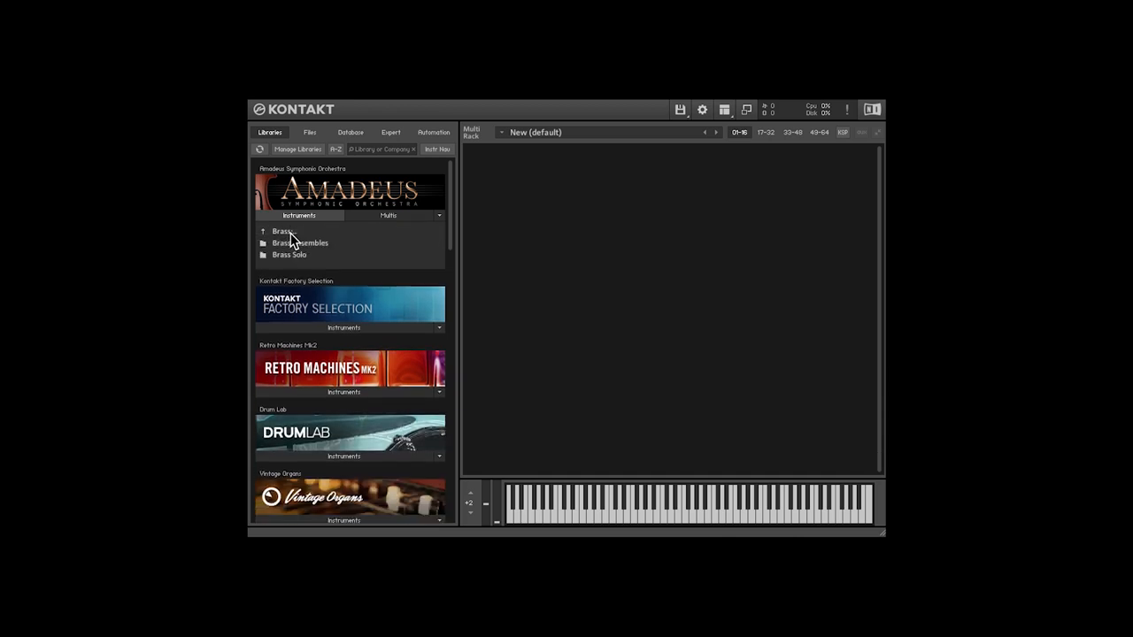
left_click(262, 231)
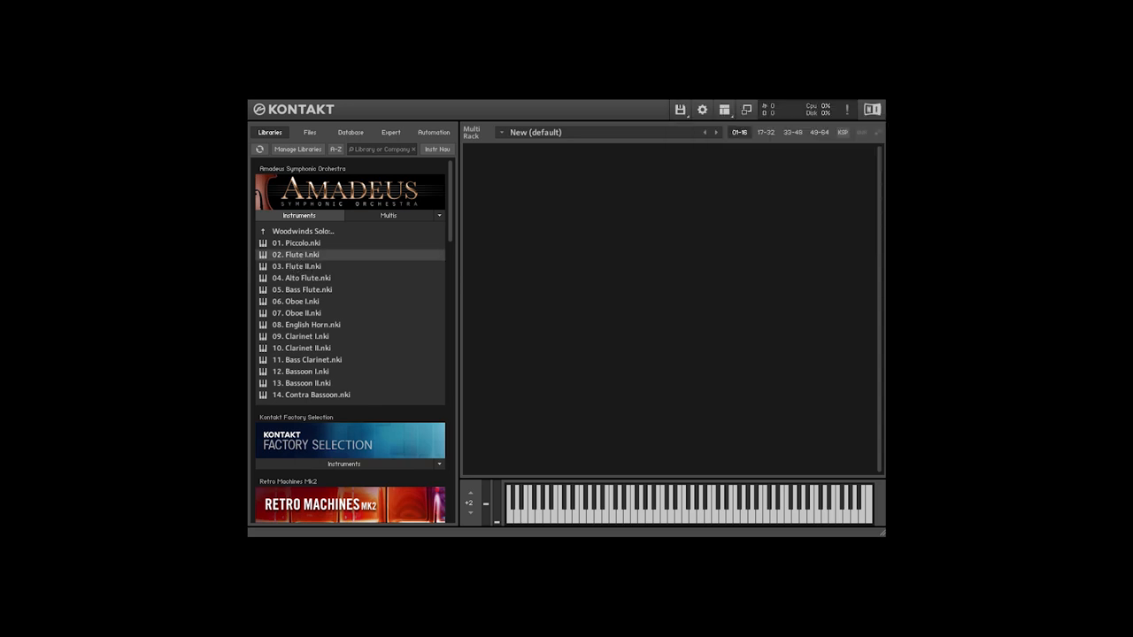
double_click(298, 255)
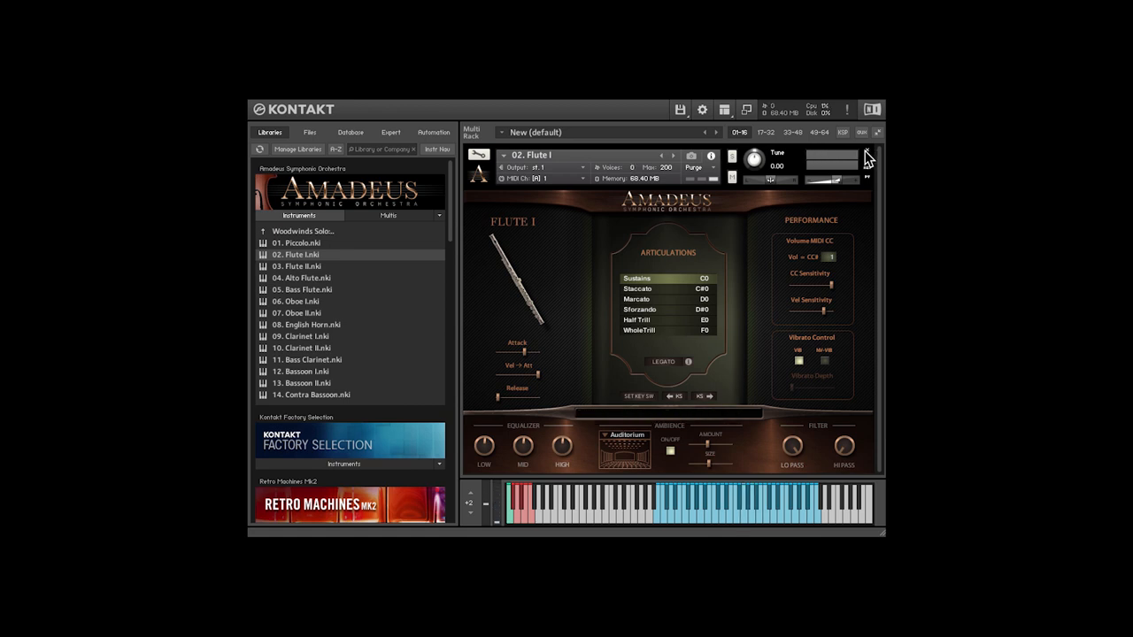
- Remove Flute I and load Oboe I instead
left_click(867, 153)
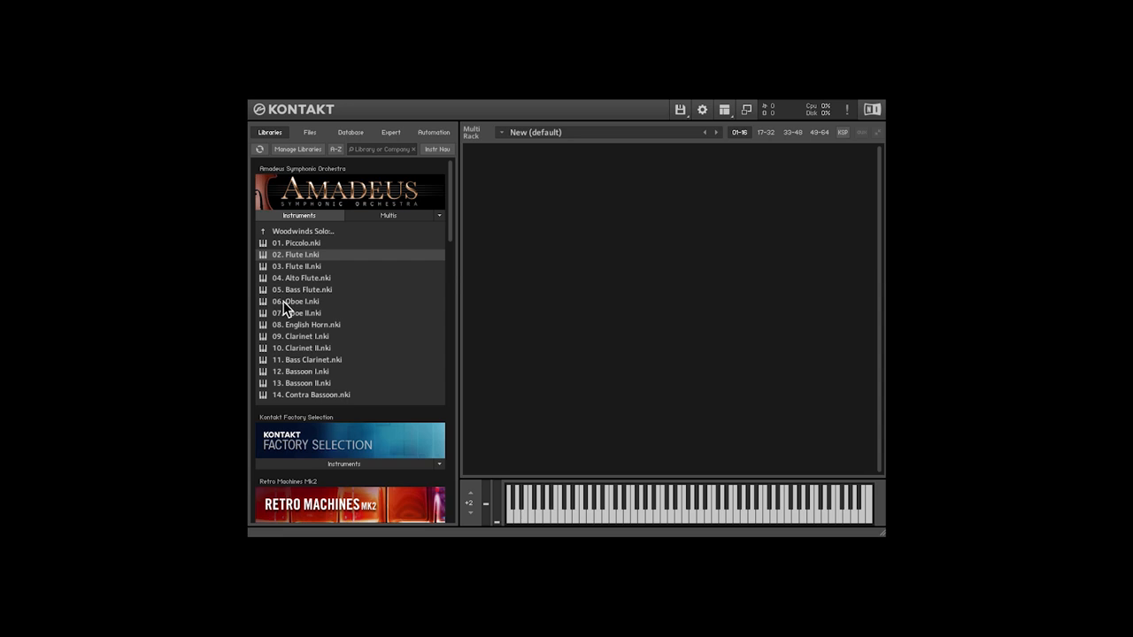
double_click(298, 301)
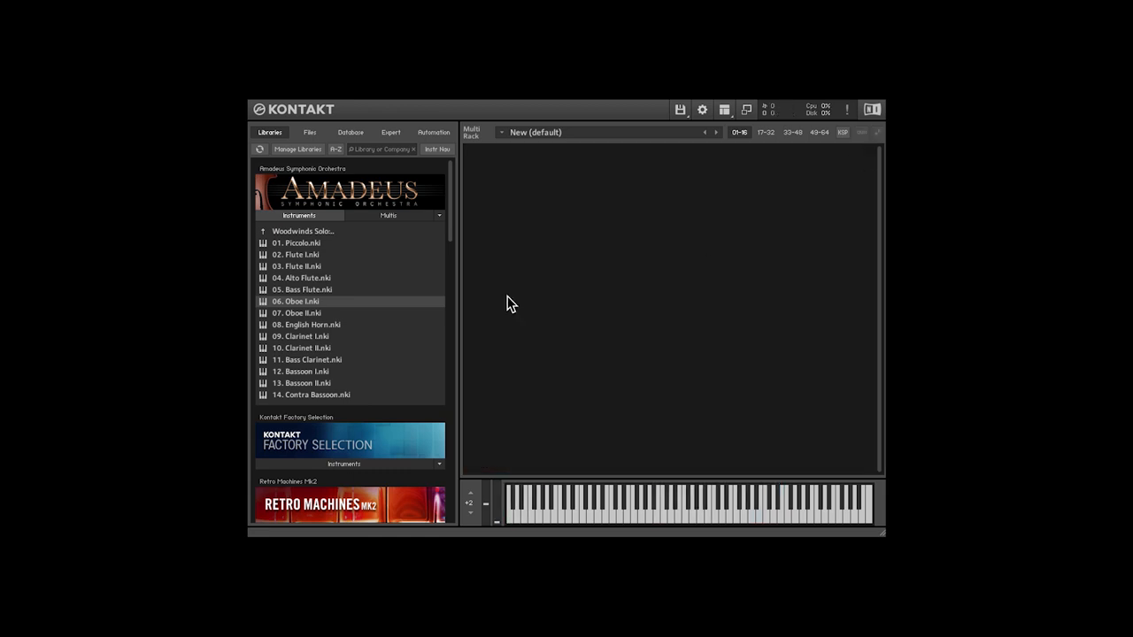
double_click(305, 324)
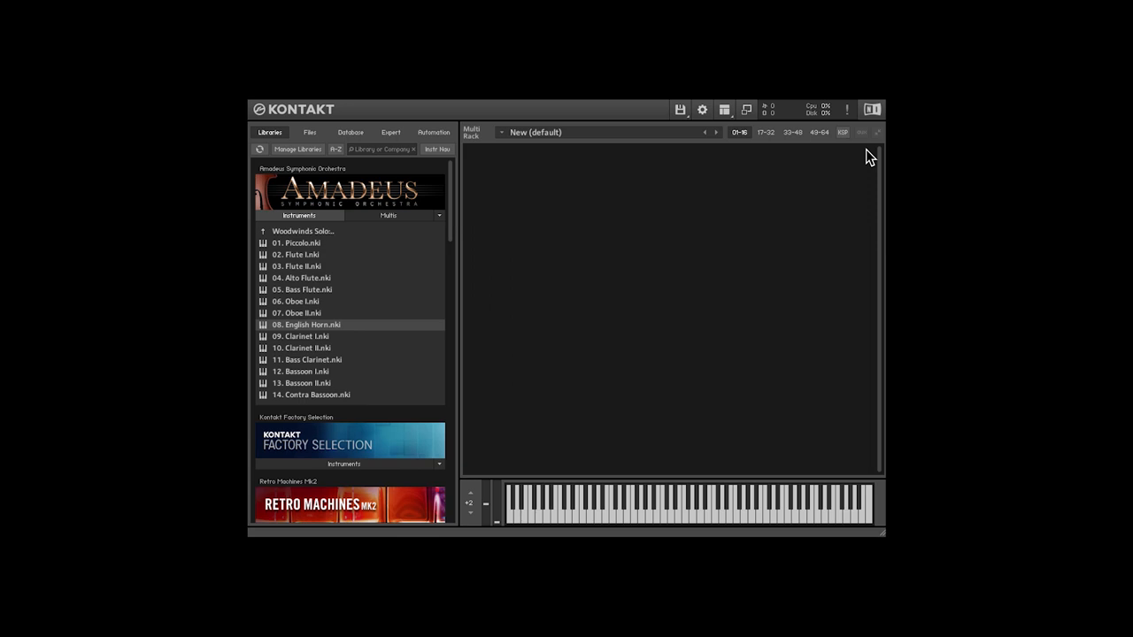
double_click(301, 336)
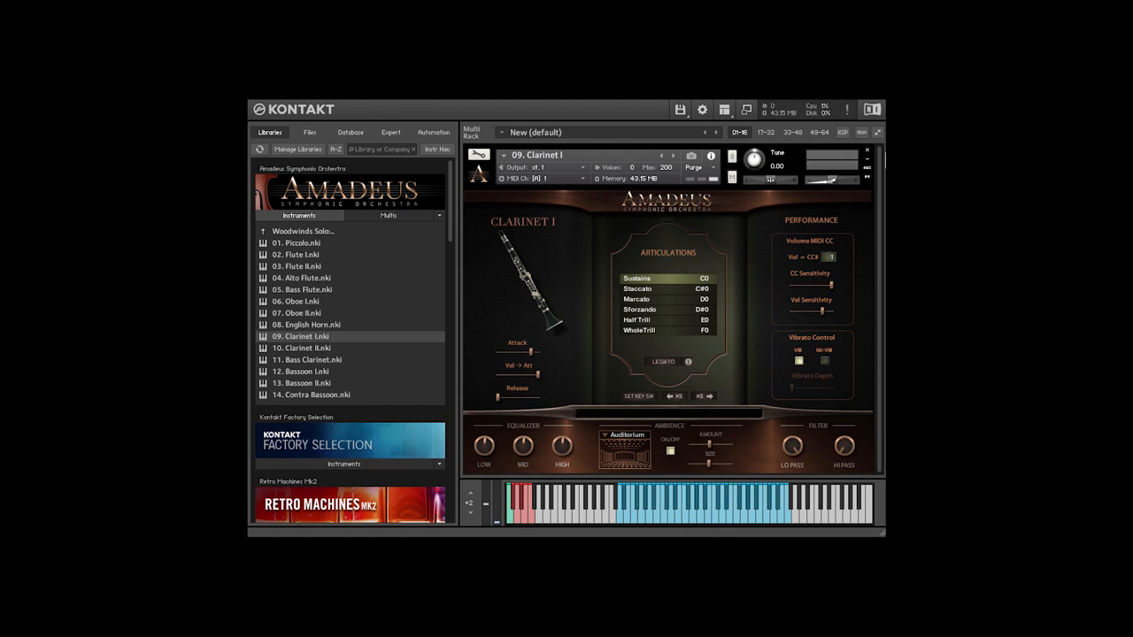
double_click(304, 372)
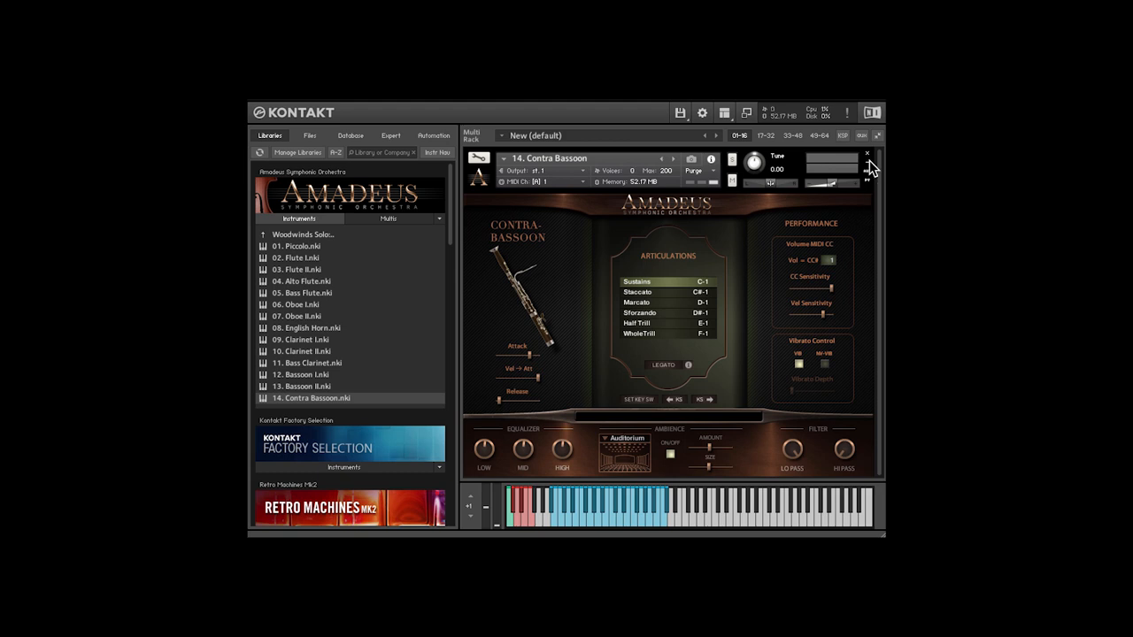
left_click(867, 154)
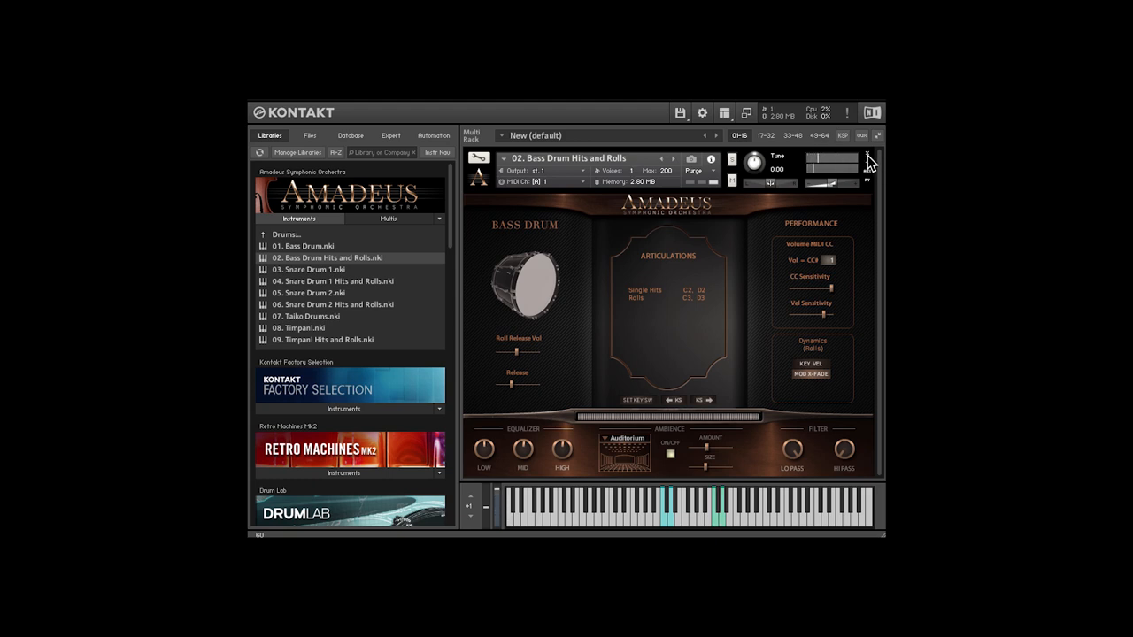
- Remove Bass Drum Hits and Rolls and load Snare Drum 1 Hits and Rolls
left_click(869, 163)
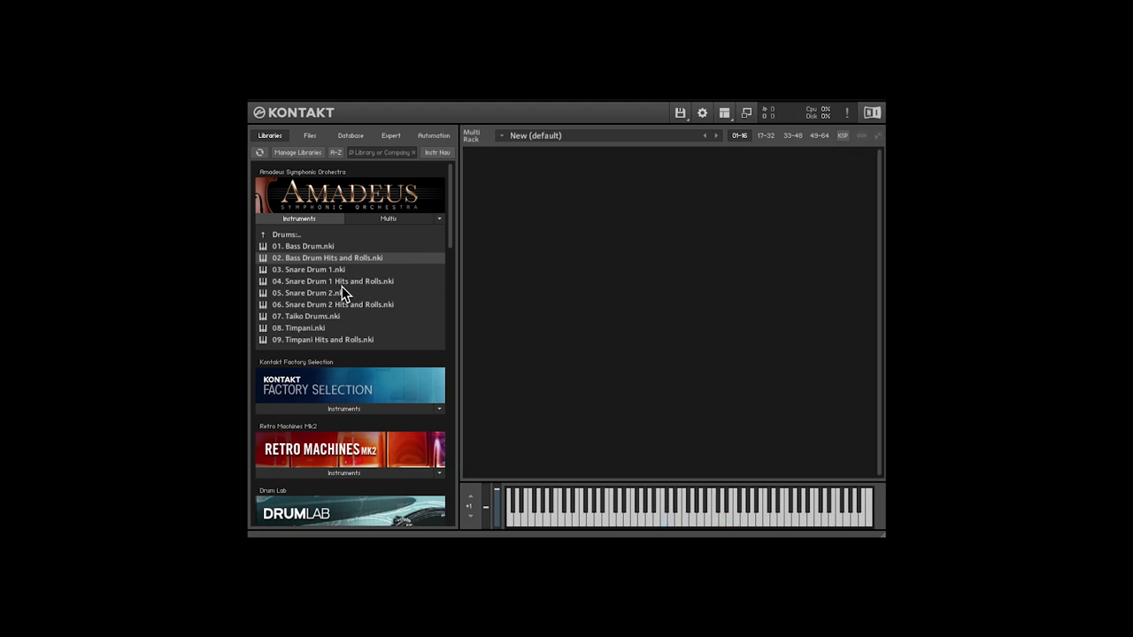
double_click(333, 279)
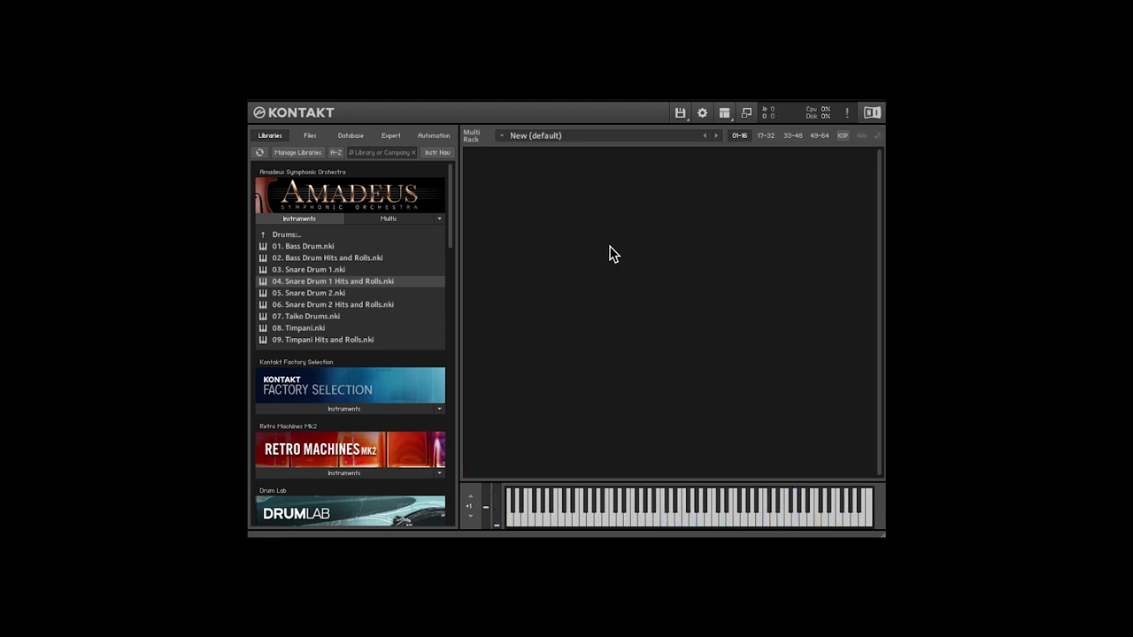
- Load Timpani, select its Roll articulation, then remove it from the rack
double_click(298, 327)
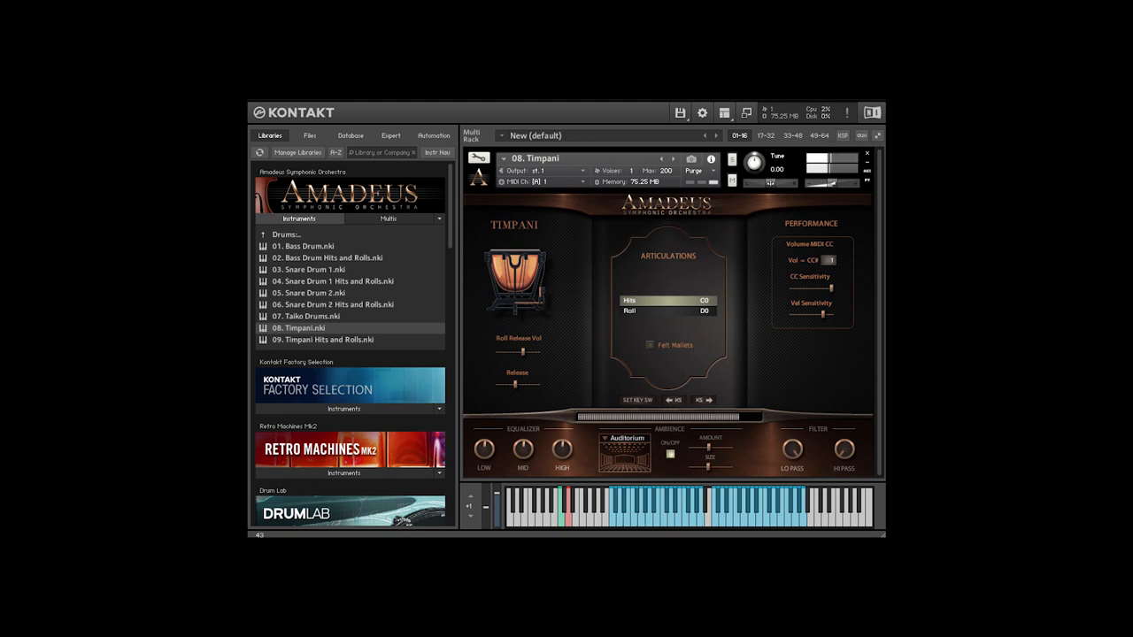
left_click(666, 310)
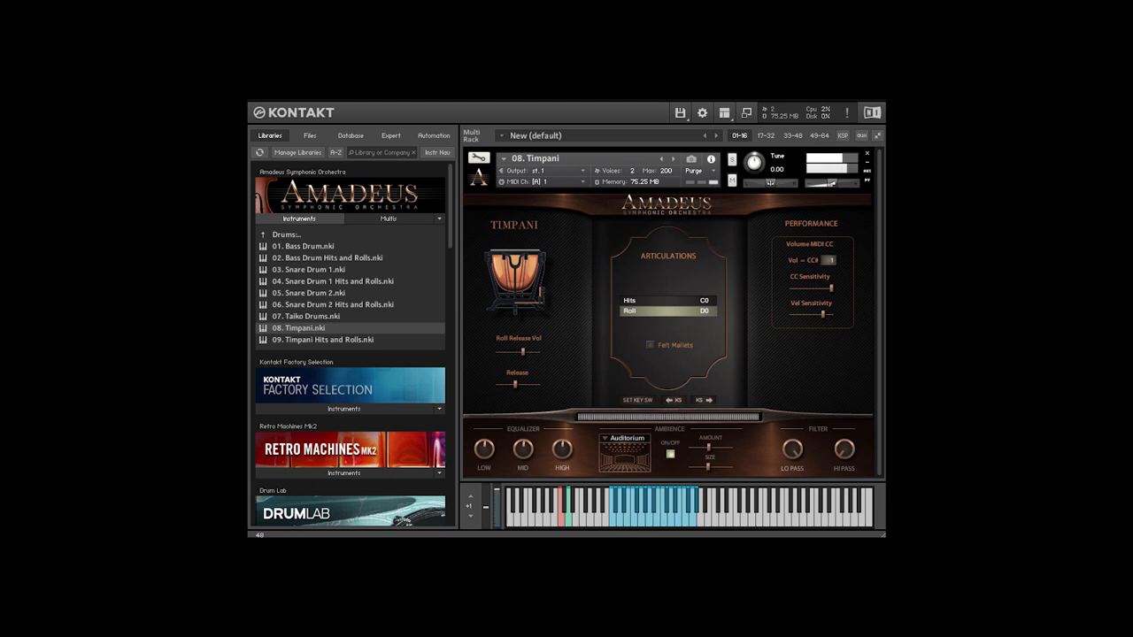
left_click(868, 155)
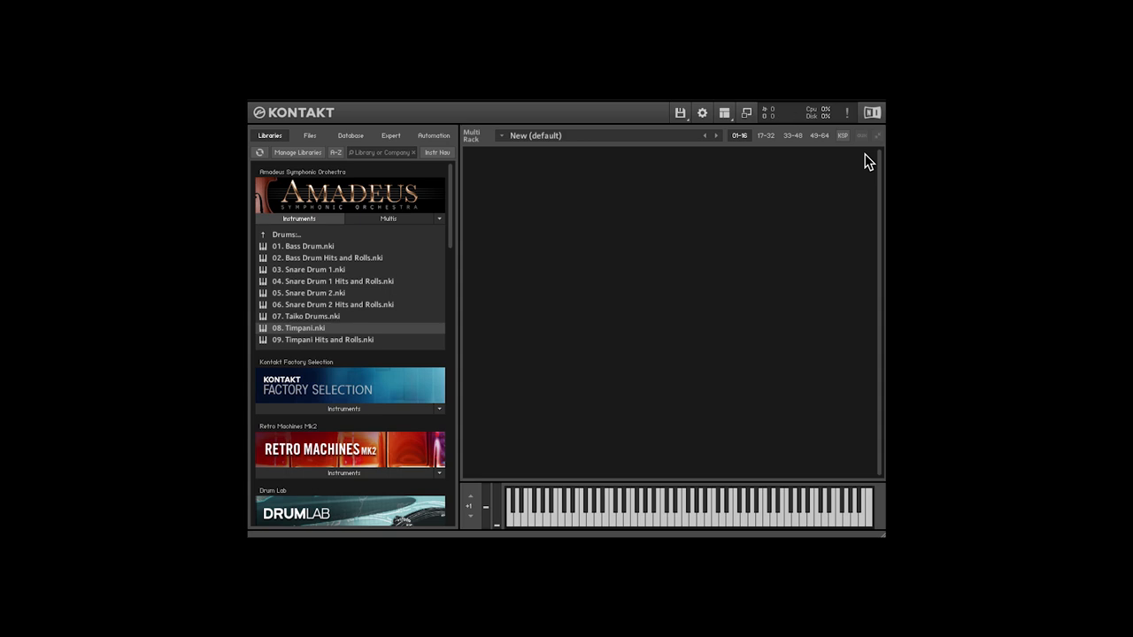
- Load Taiko Drums and go back up out of the Drums folder
double_click(312, 315)
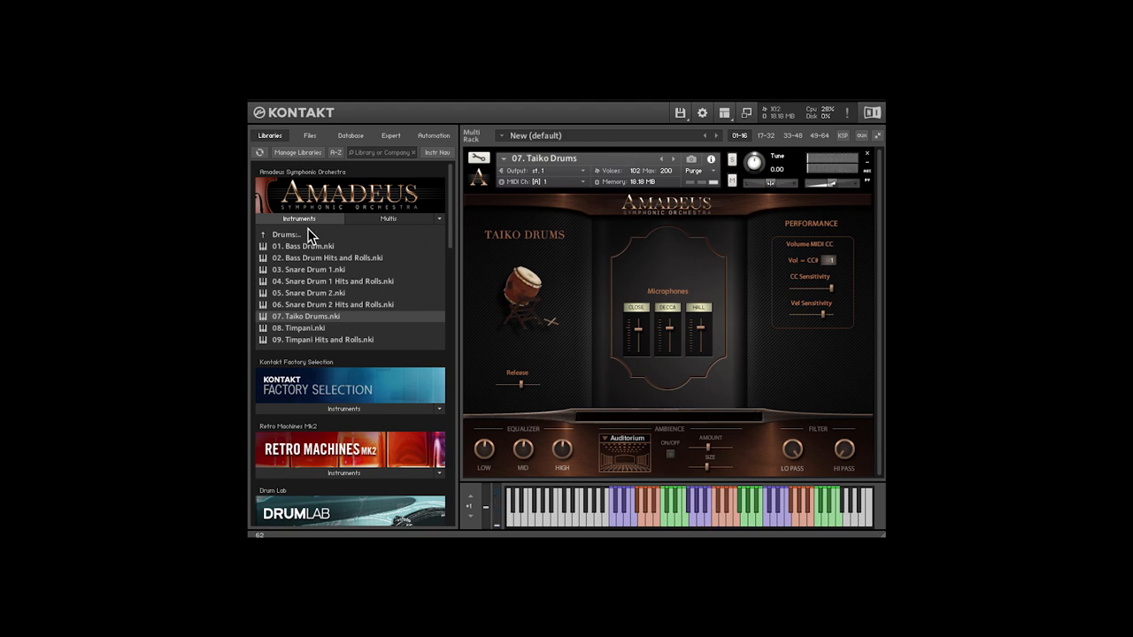
left_click(262, 233)
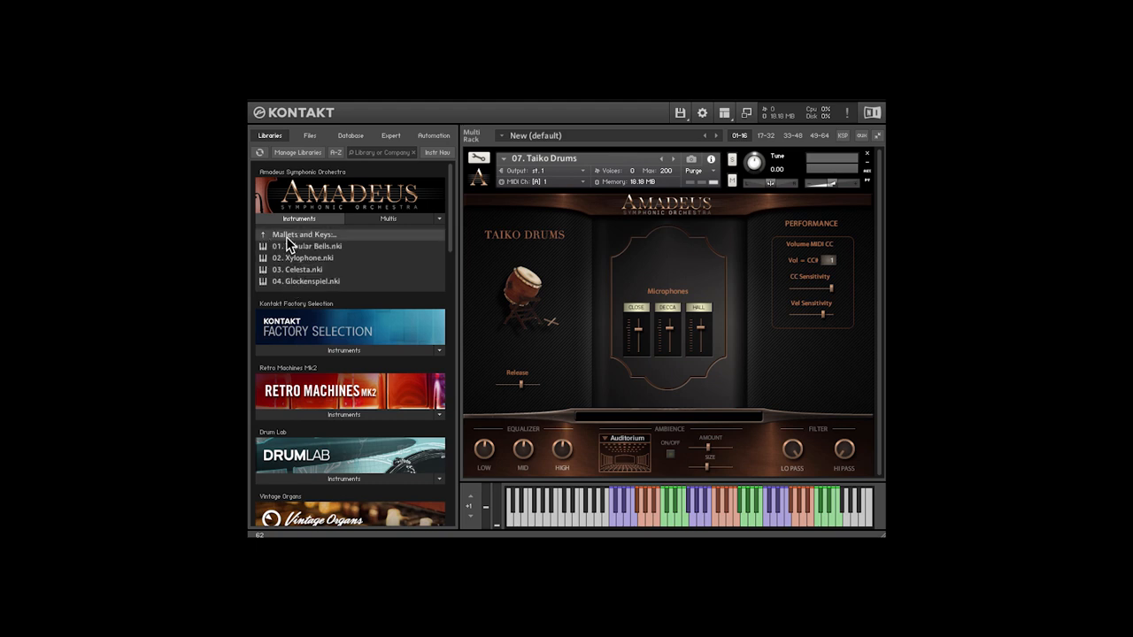
- Browse up to Percussion, find the Choir folder and remove Taiko Drums
left_click(262, 234)
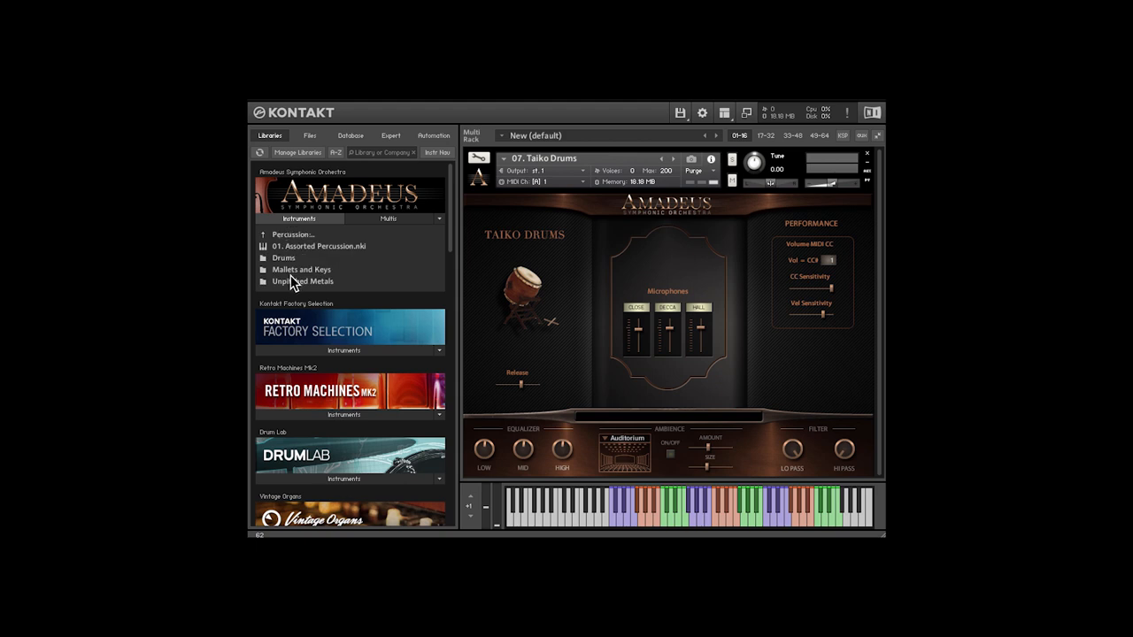
scroll("up", 3)
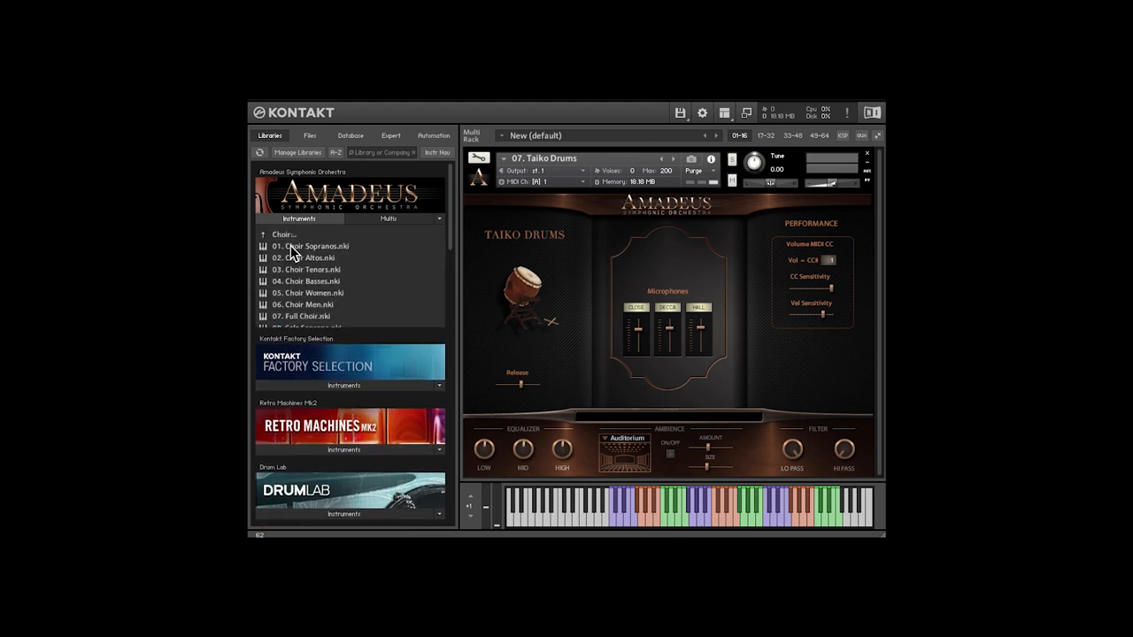
scroll("down", 3)
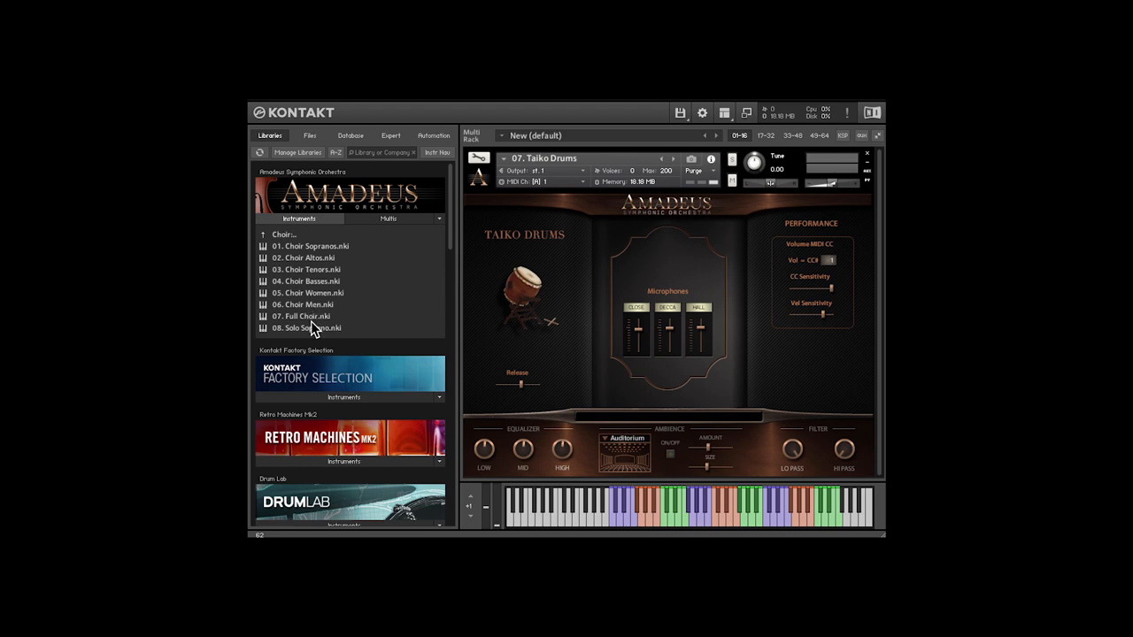
left_click(868, 154)
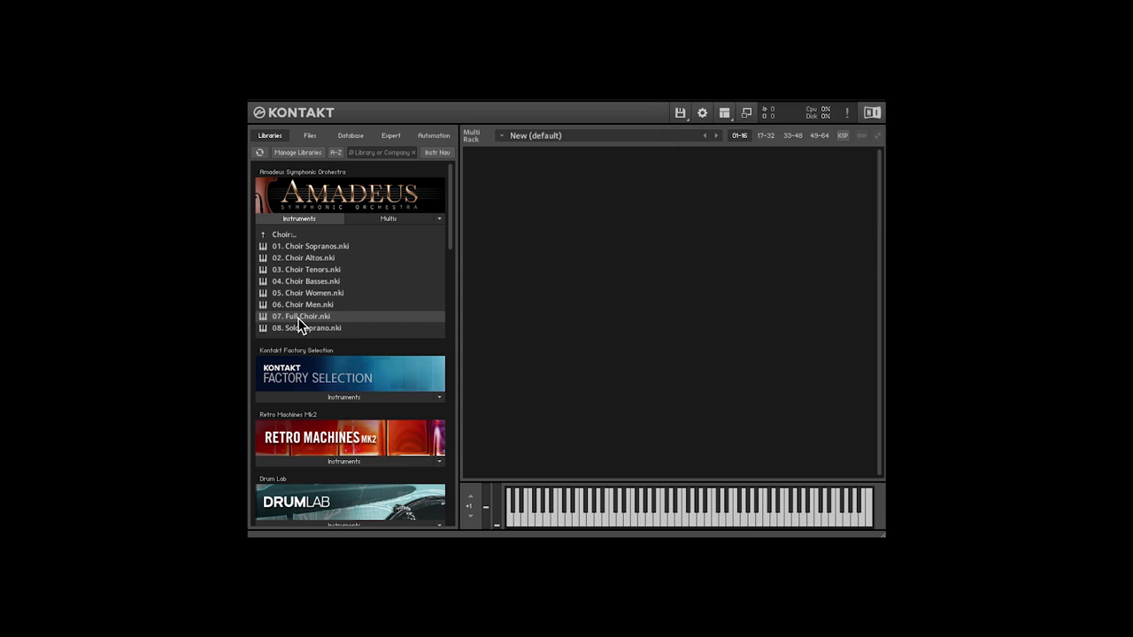
- Load Full Choir.nki, then clear it from the rack
double_click(301, 315)
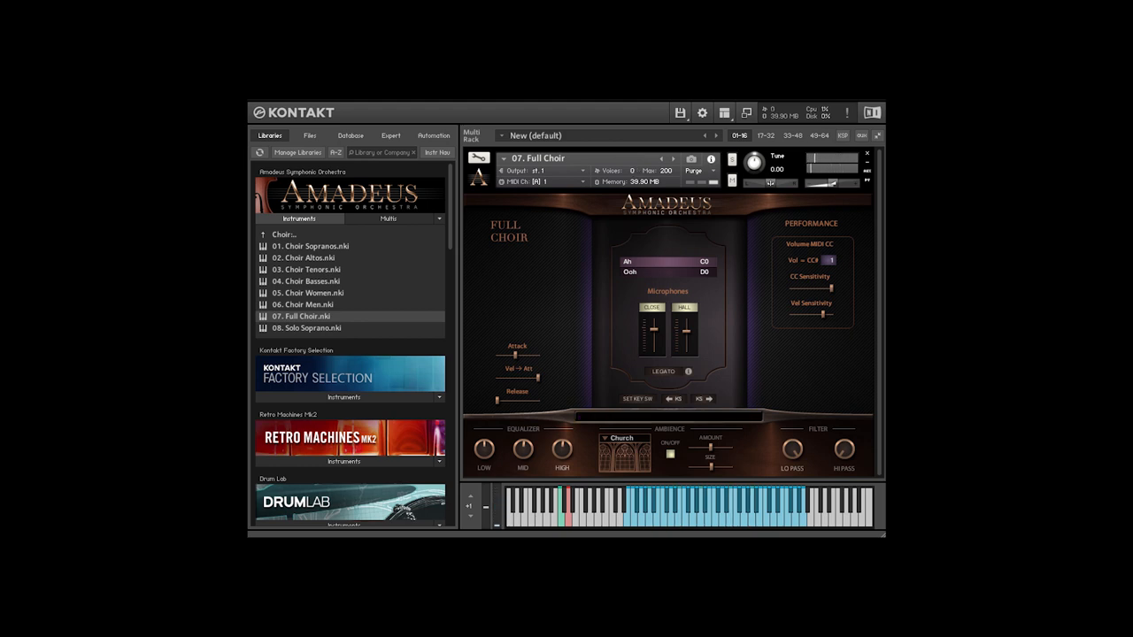
left_click(867, 155)
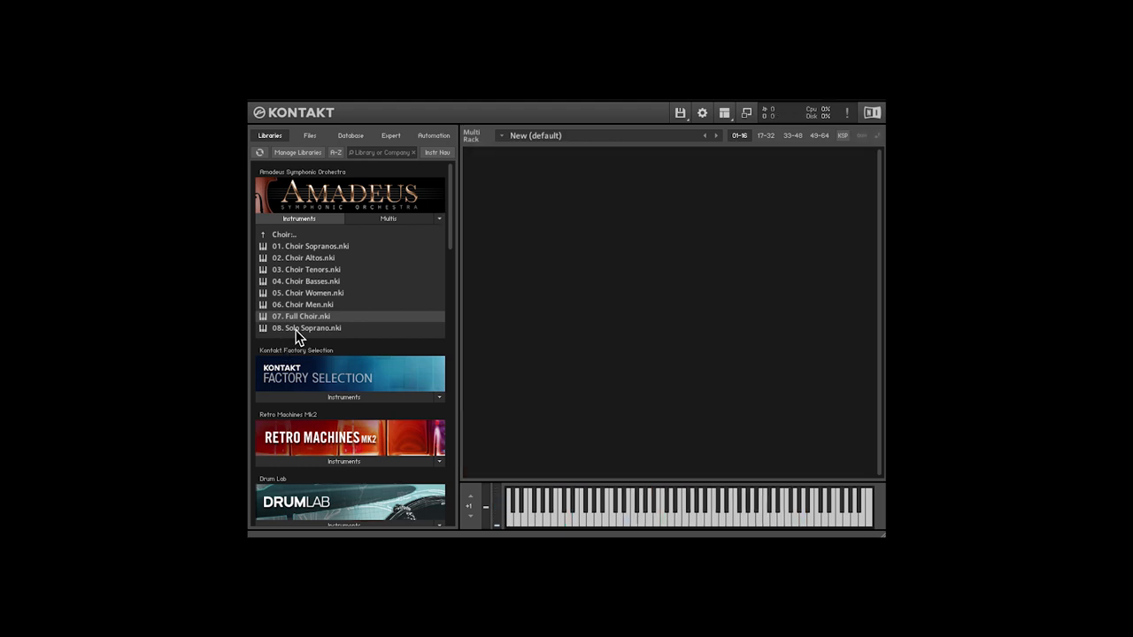
- Load the 08. Solo Soprano.nki choir patch from the Amadeus library into the rack
double_click(305, 327)
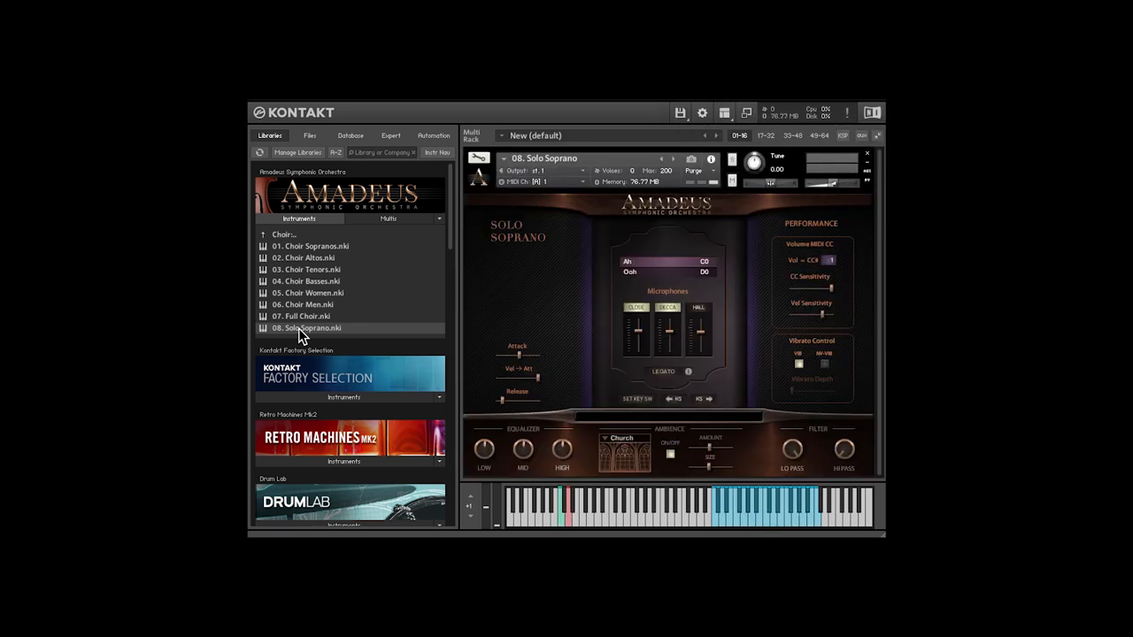
mouse_move(517, 391)
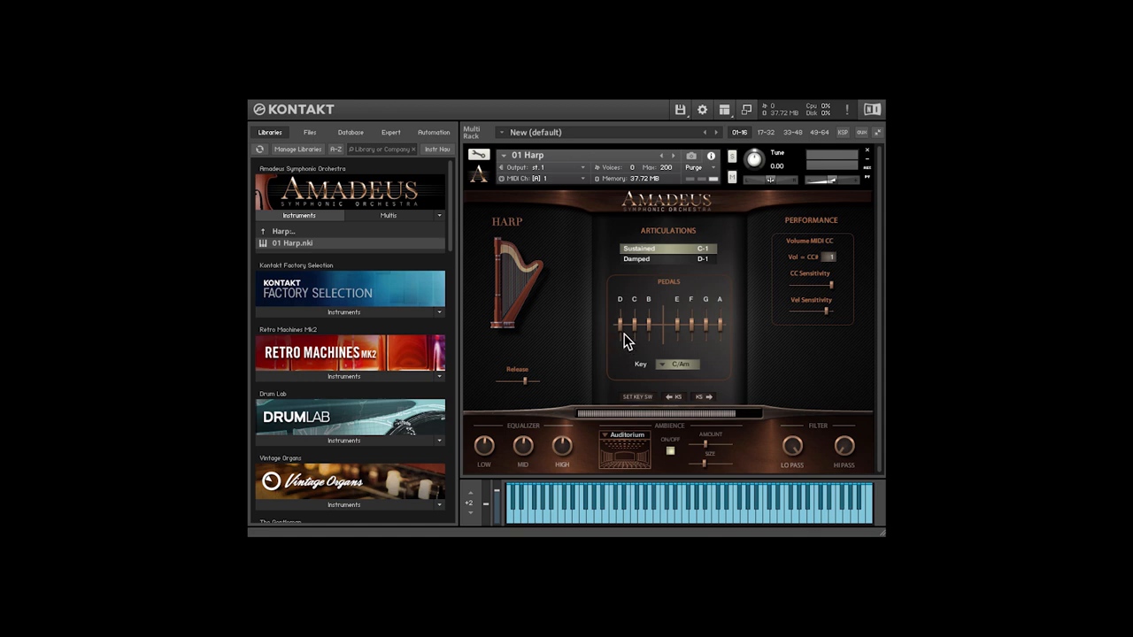
mouse_move(694, 400)
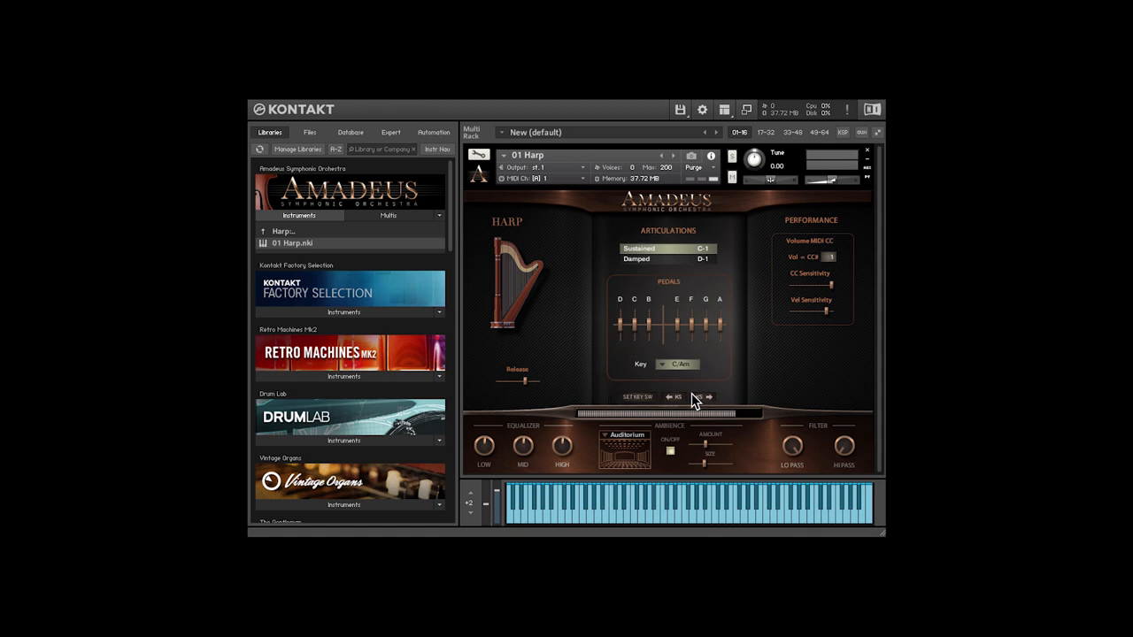
mouse_move(859, 393)
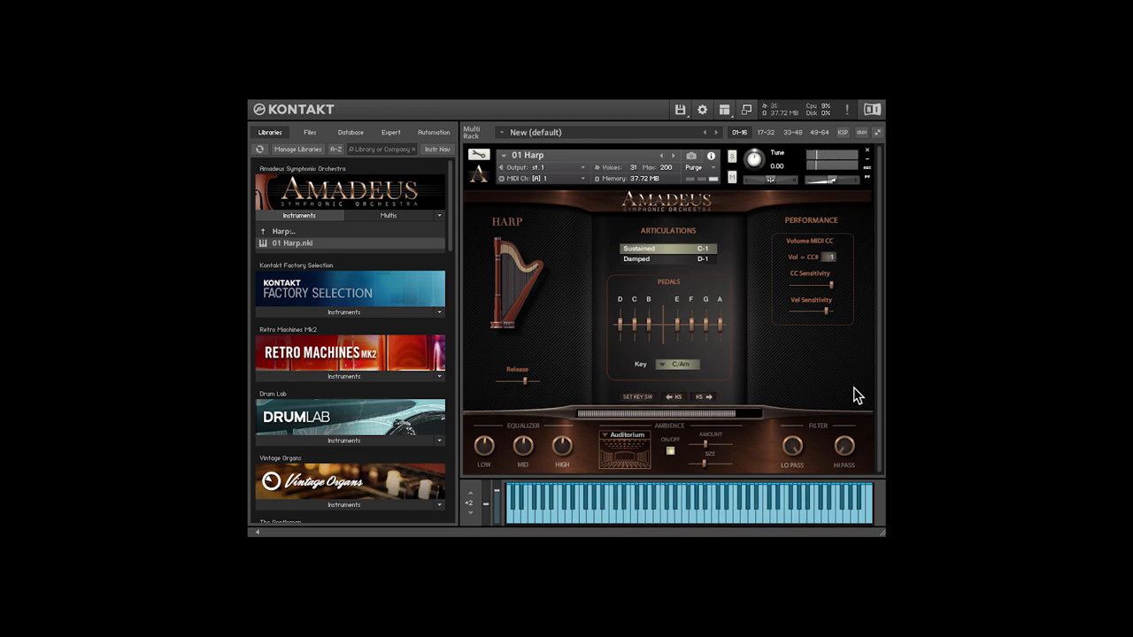
- Pick a different key in the Harp's Pedals panel Key dropdown
left_click(682, 365)
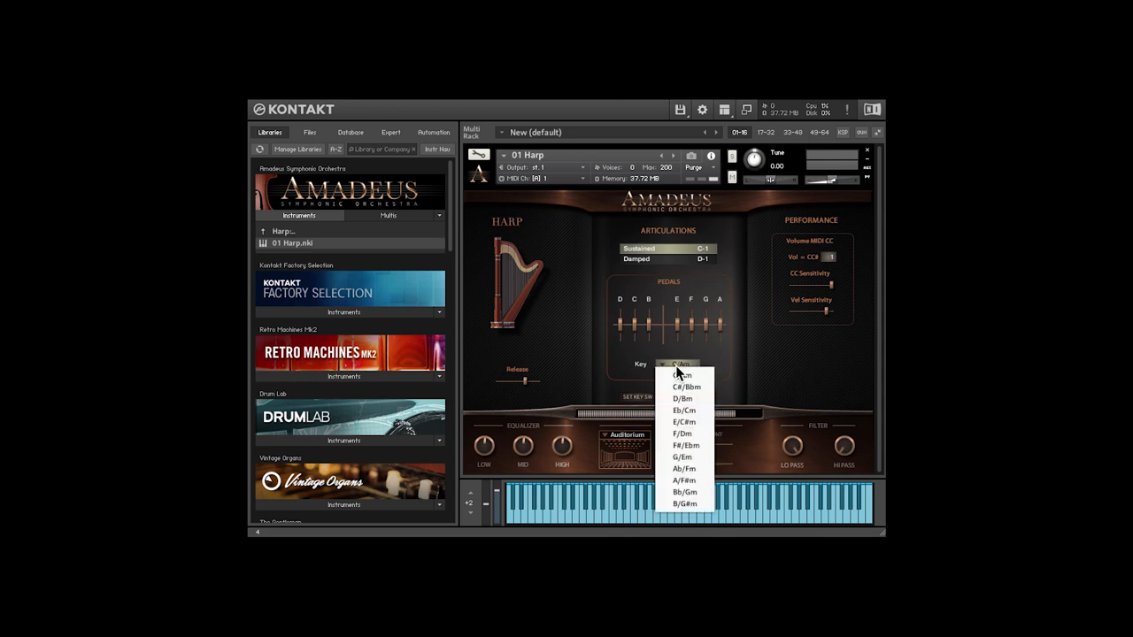
left_click(684, 421)
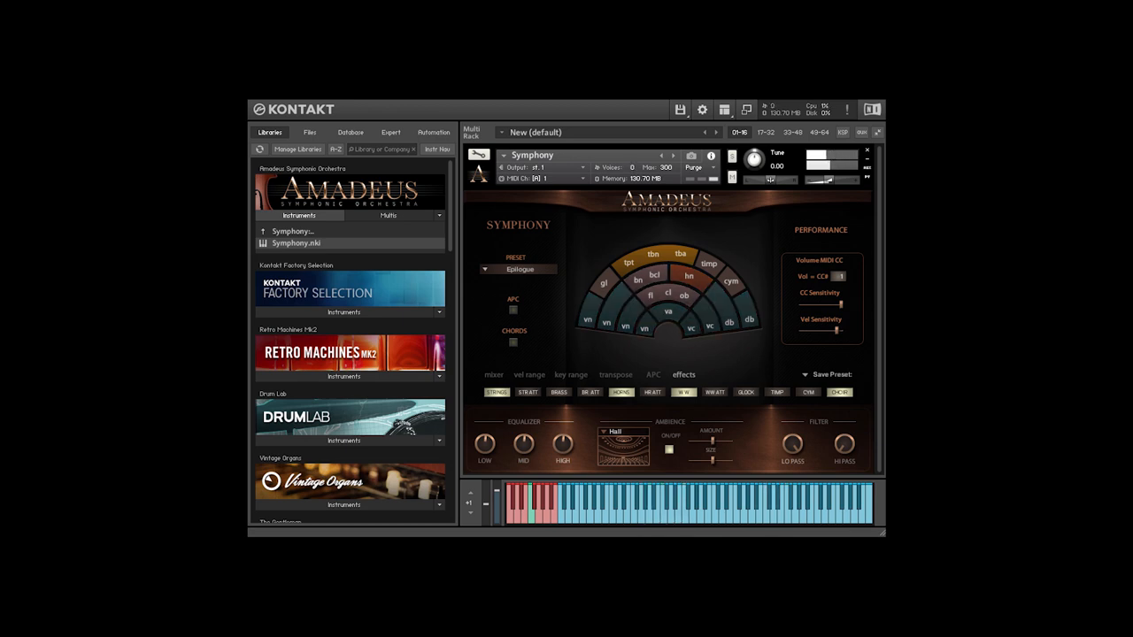
- Switch on the Chords mode of the loaded Symphony patch
left_click(513, 344)
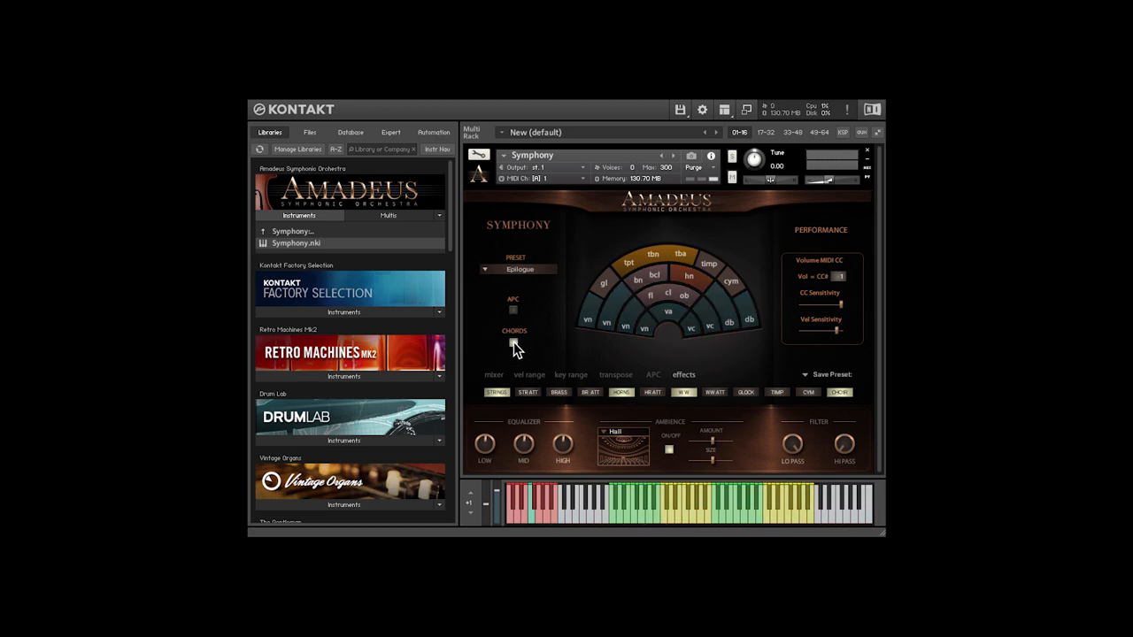